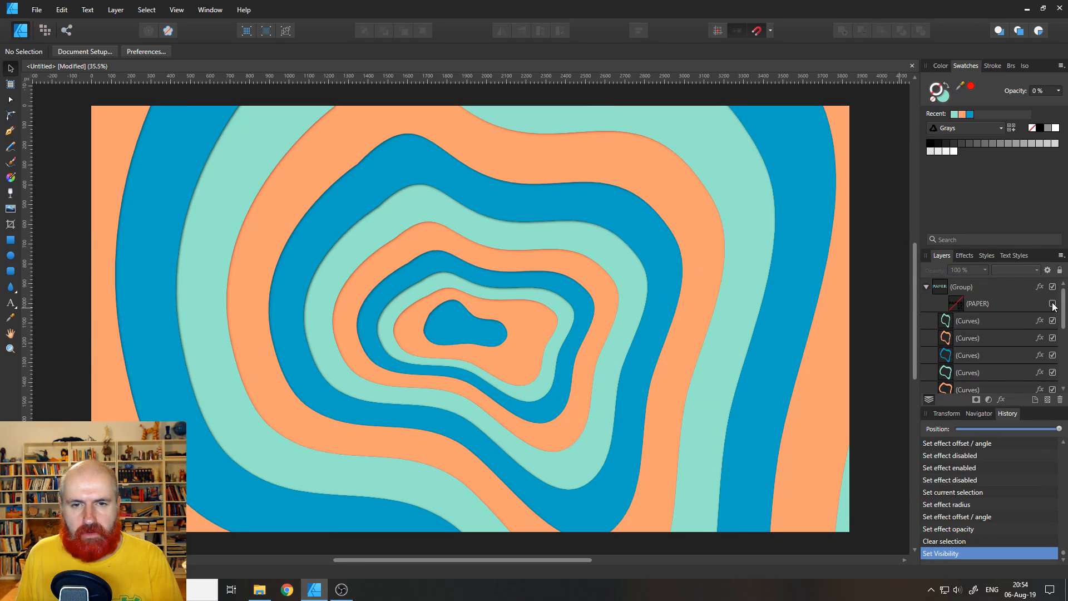
Step: Hide the PAPER text layer and delete the old ring artwork group
click(1051, 304)
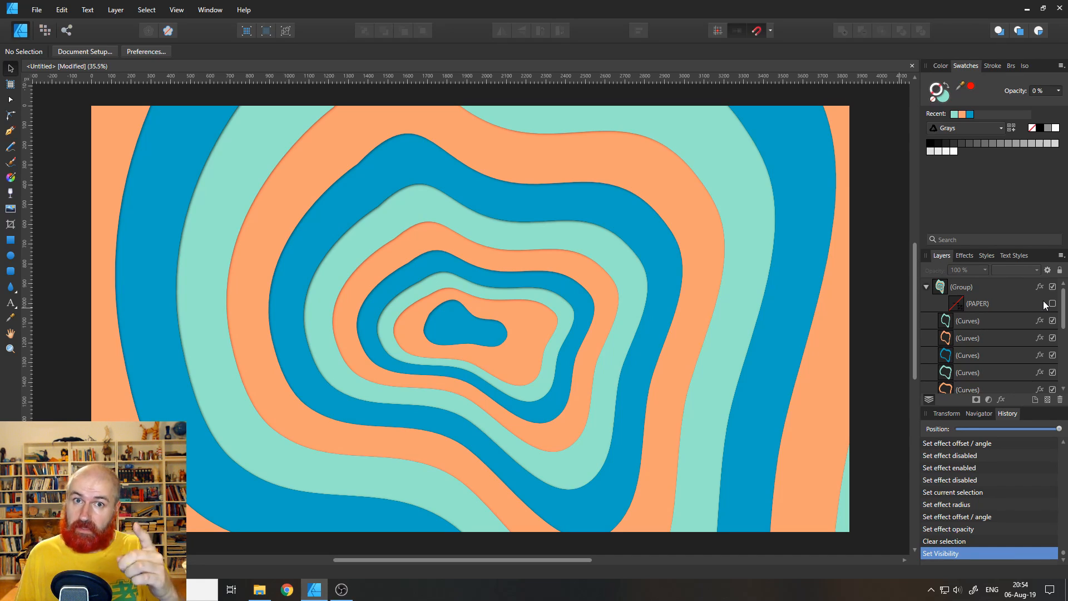
click(1052, 303)
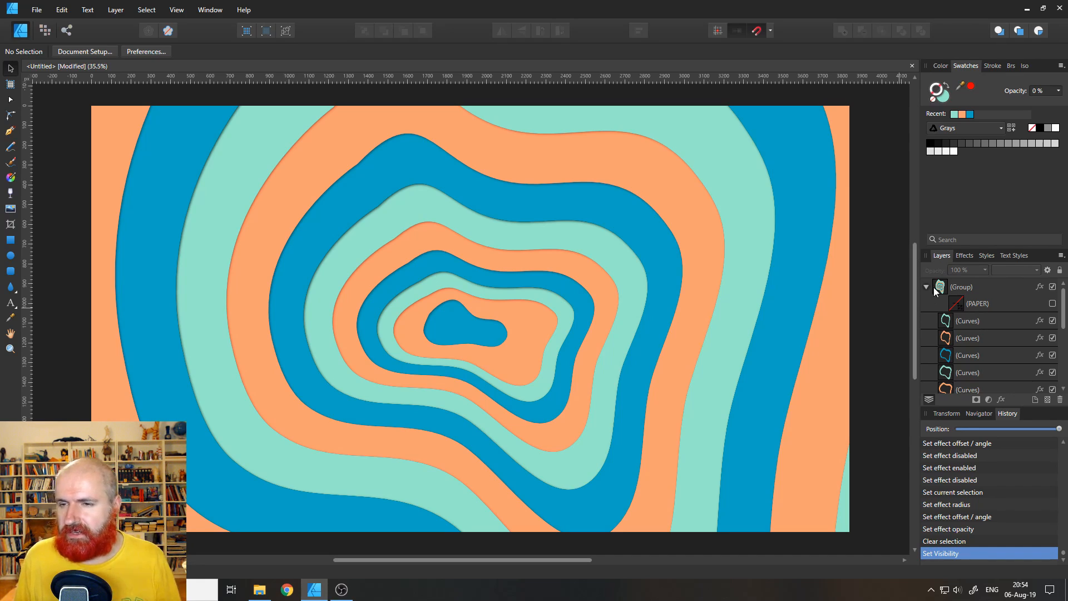
click(1058, 399)
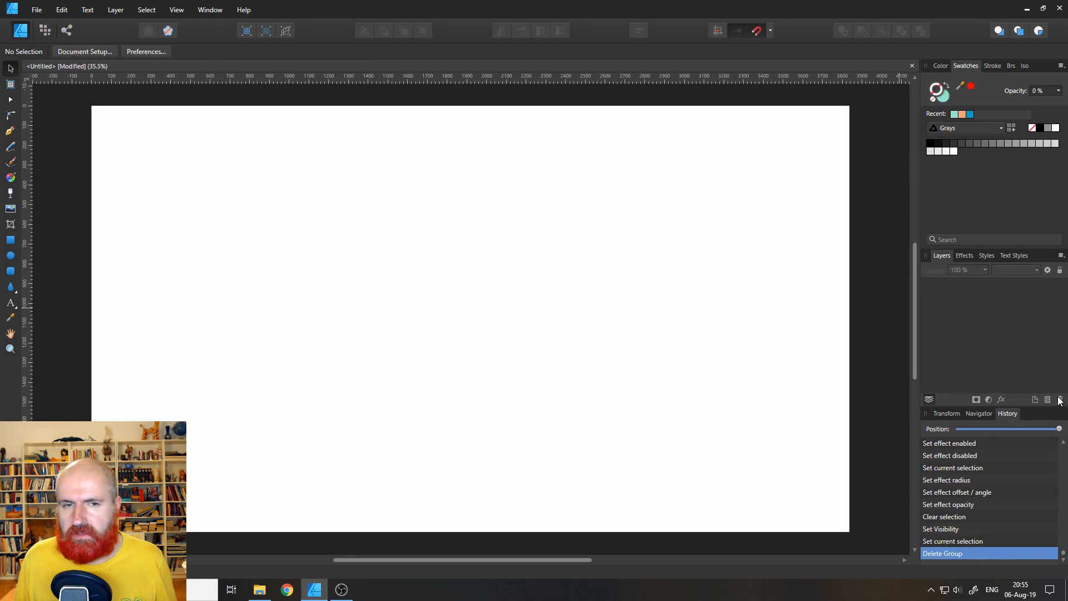
mouse_move(342, 291)
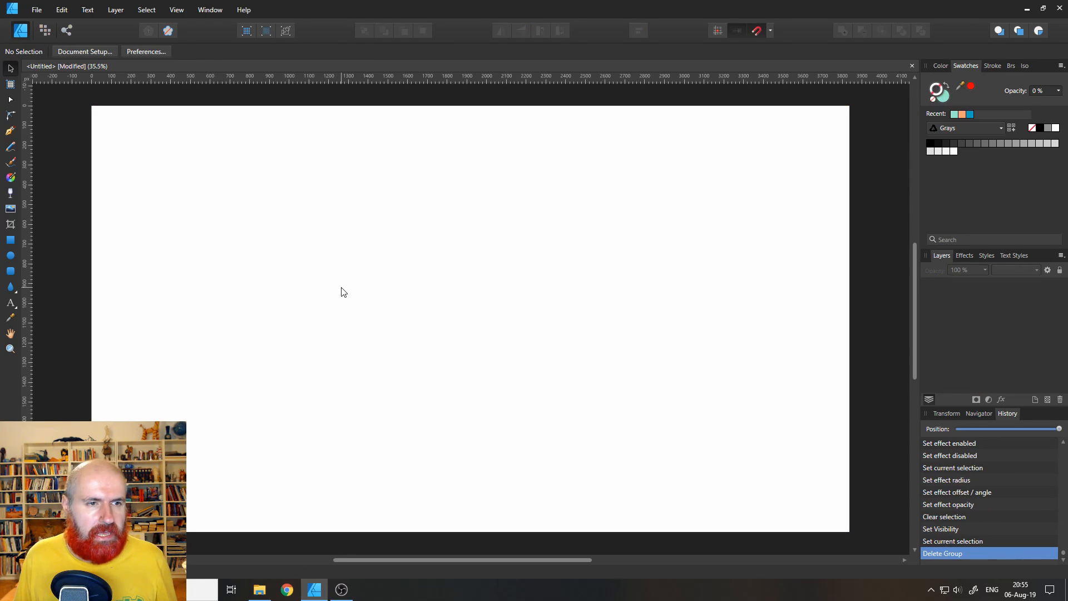
mouse_move(11, 148)
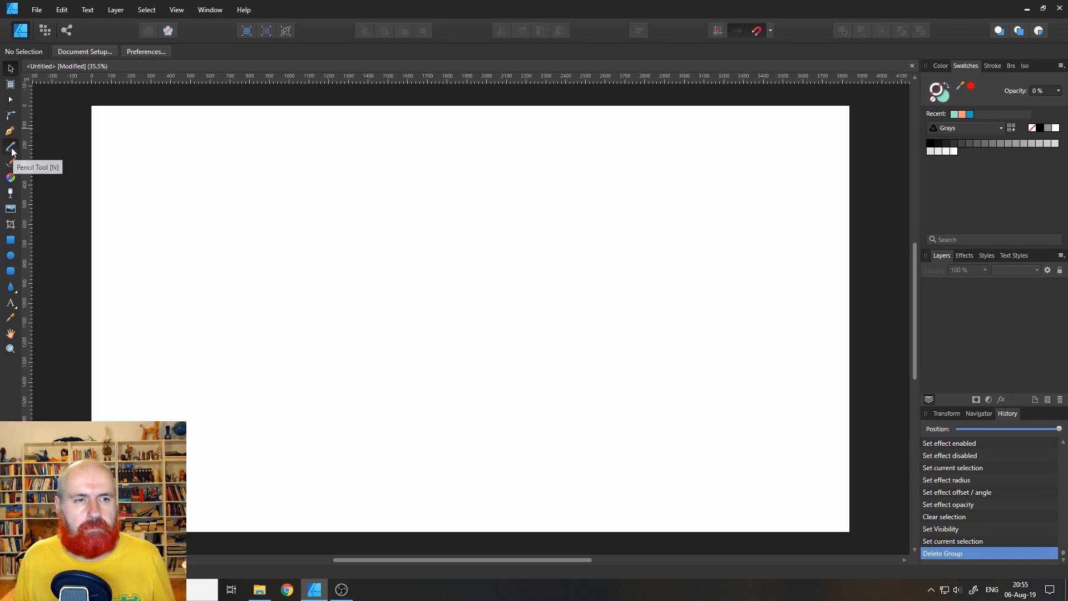
Step: Sketch a small closed wobbly blob near the page centre with the Pencil Tool
click(11, 147)
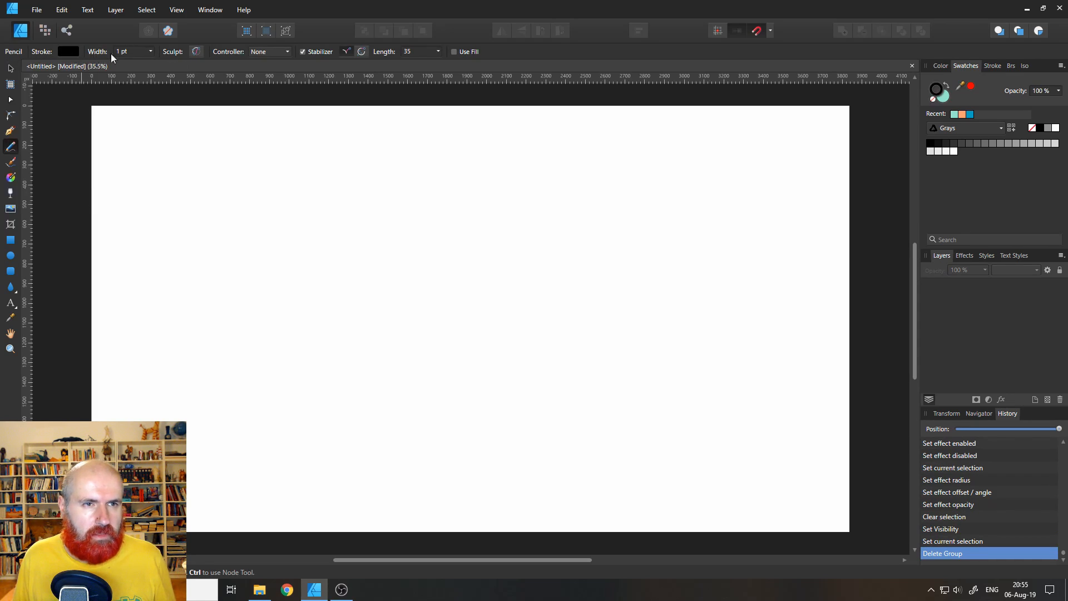
mouse_move(382, 222)
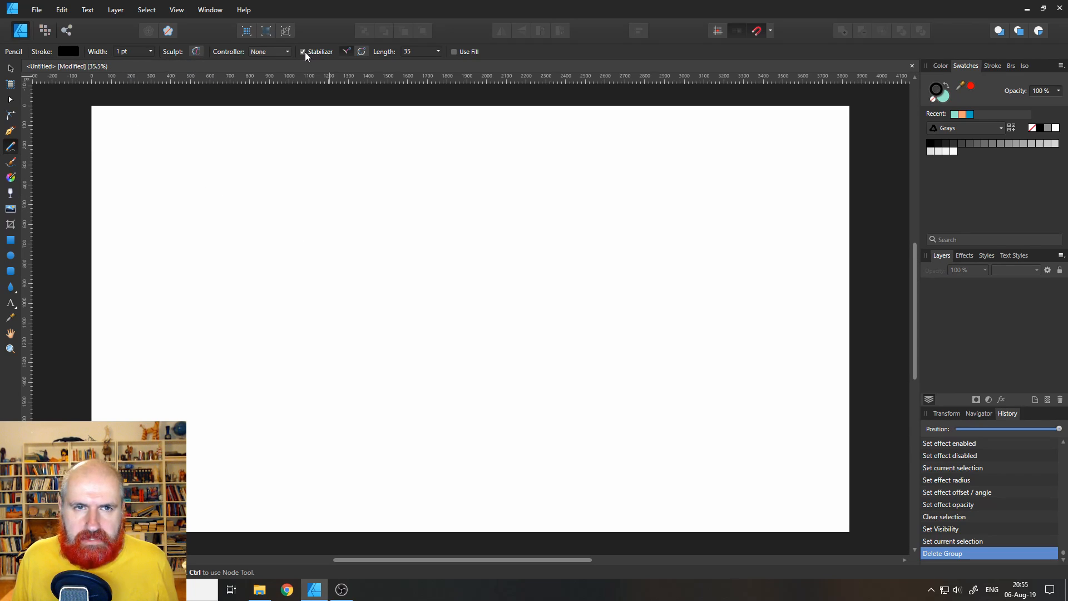
mouse_move(407, 56)
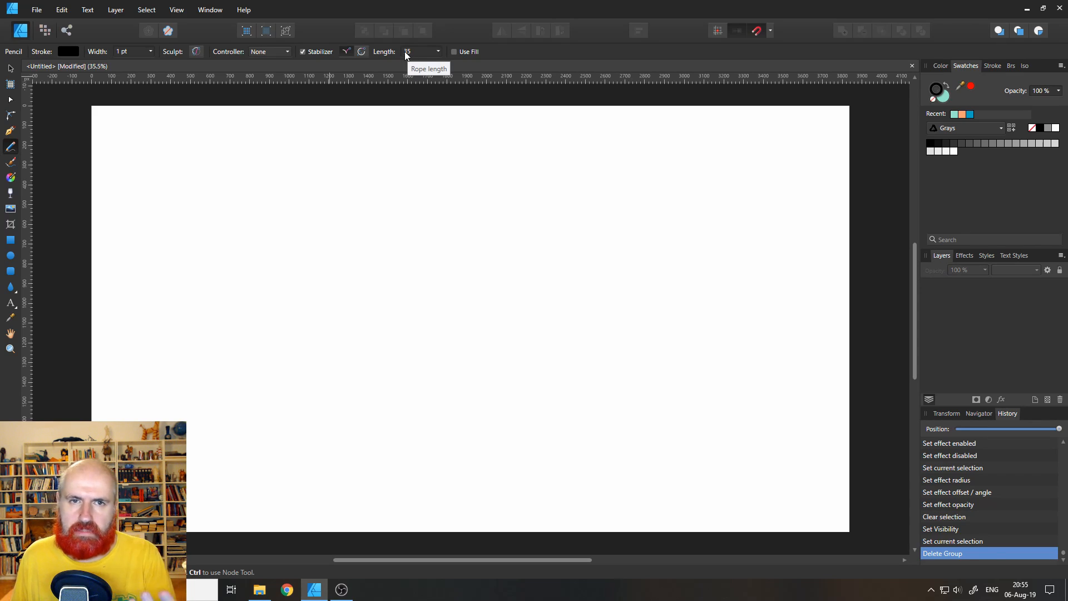
mouse_move(429, 311)
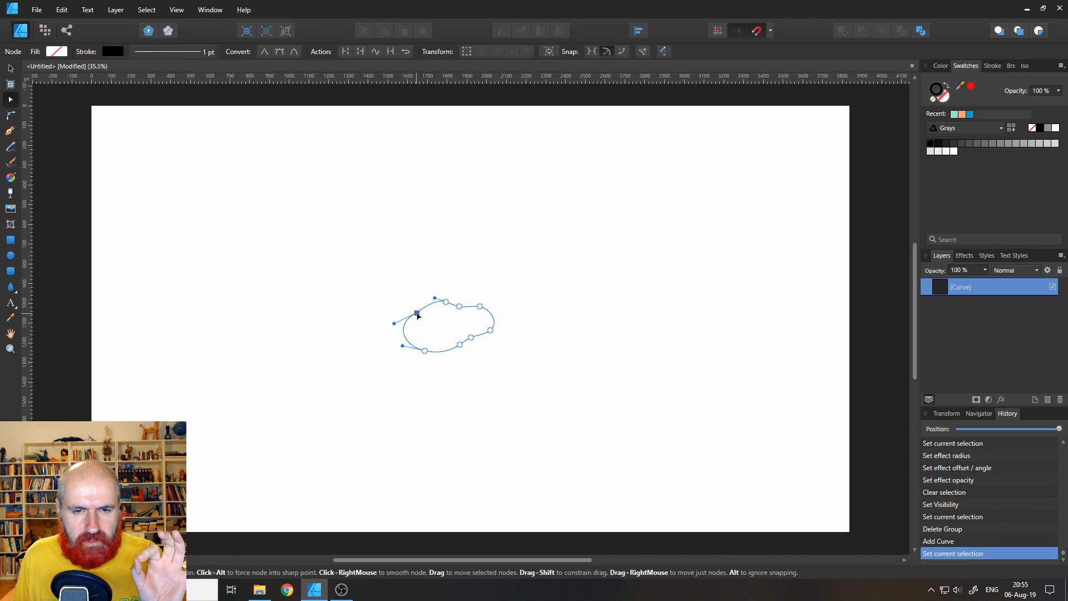
click(410, 266)
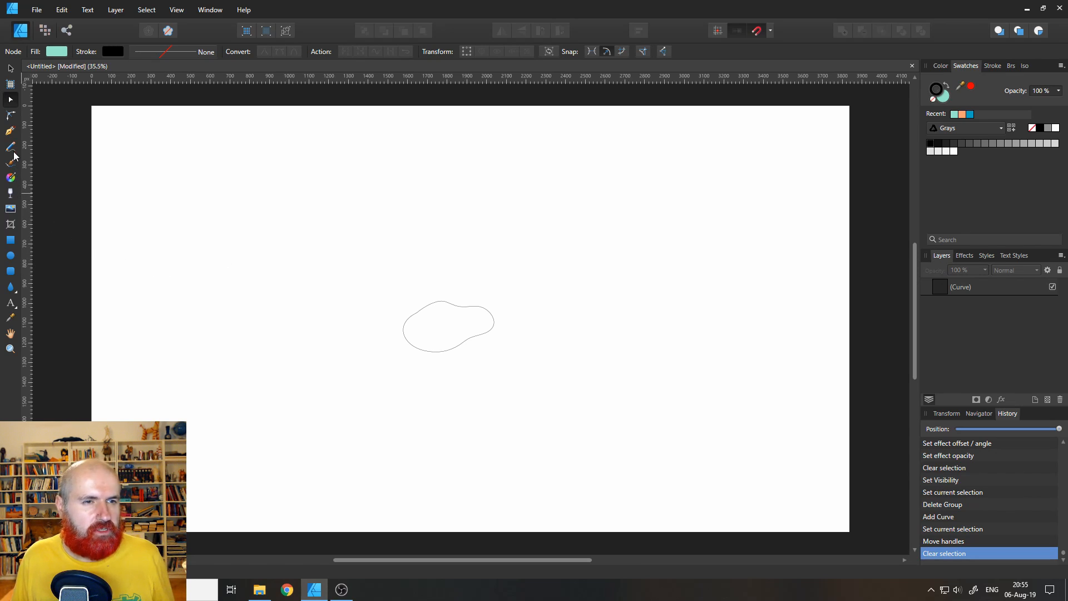
Step: Draw a larger wobbly loop around the blob and close its open ends with the Node Tool
click(10, 145)
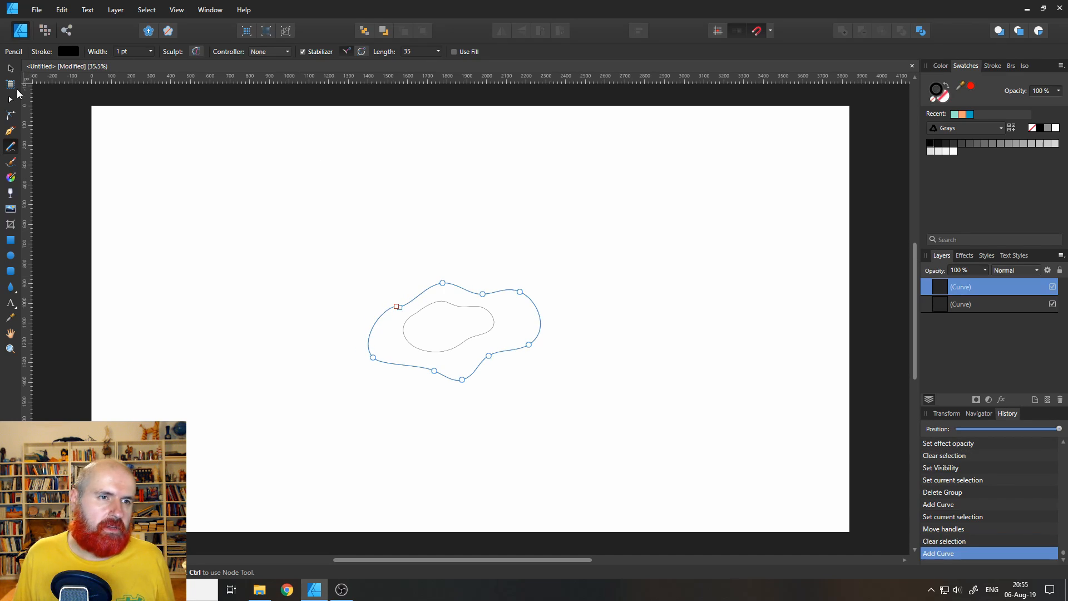
click(10, 83)
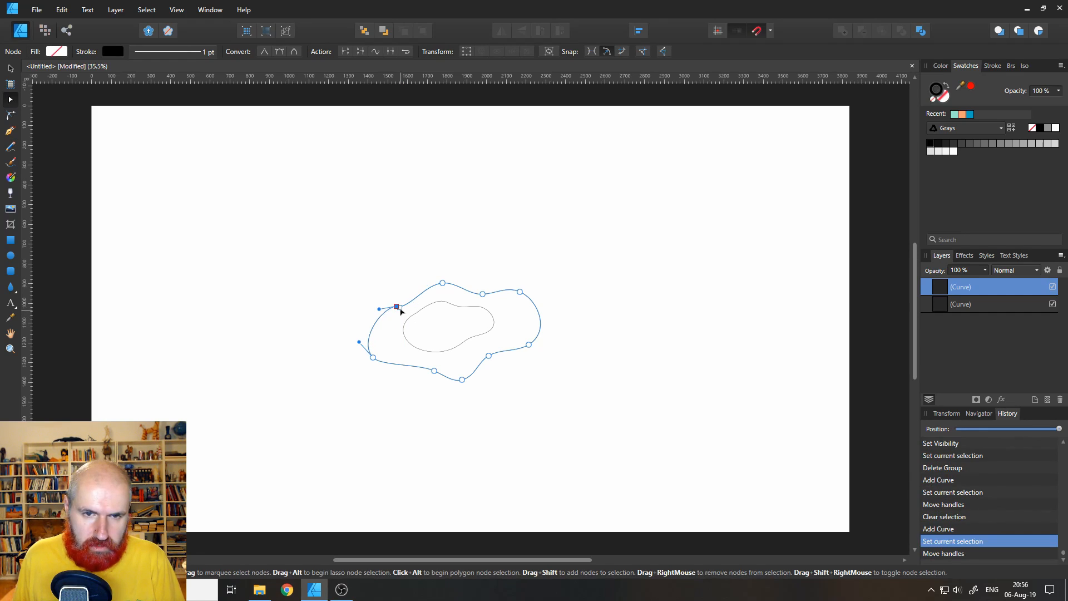
click(396, 307)
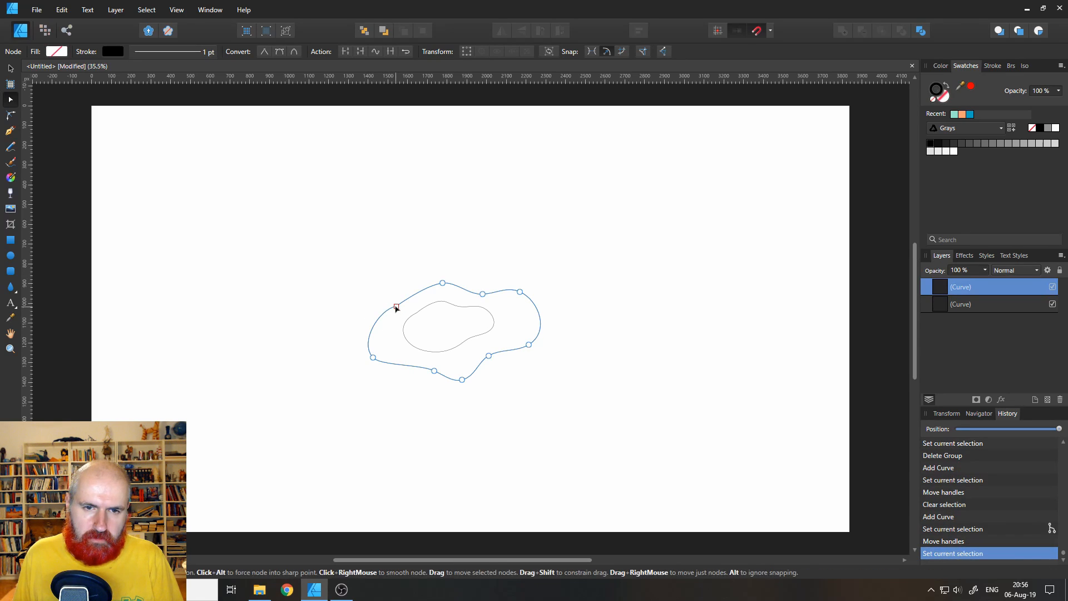
mouse_move(387, 319)
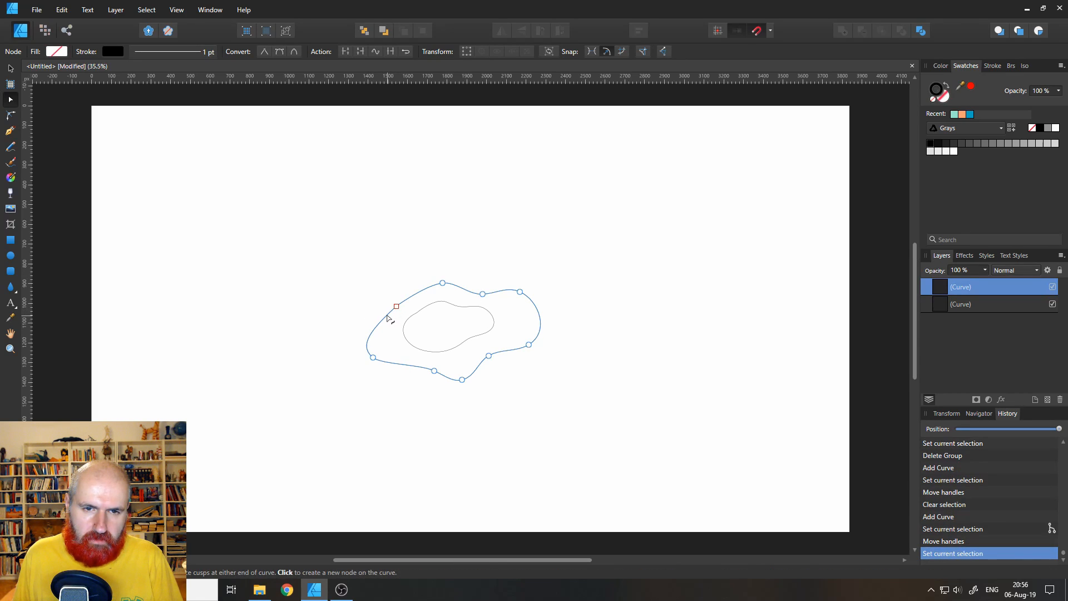
click(359, 224)
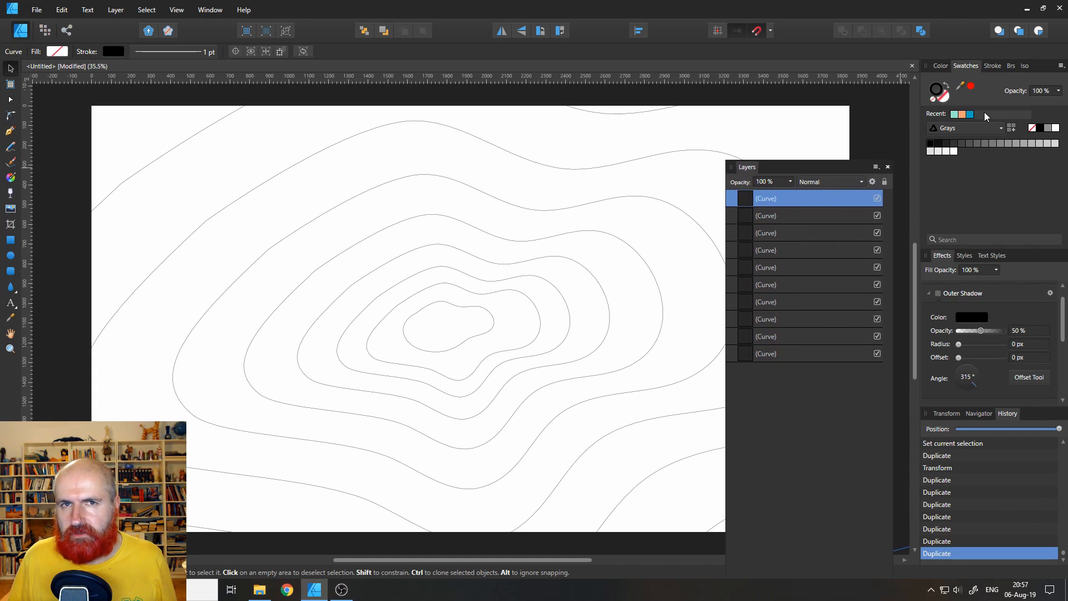
Step: Select alternating ring curves in the Layers panel and give them solid blue and orange fills without strokes
click(765, 353)
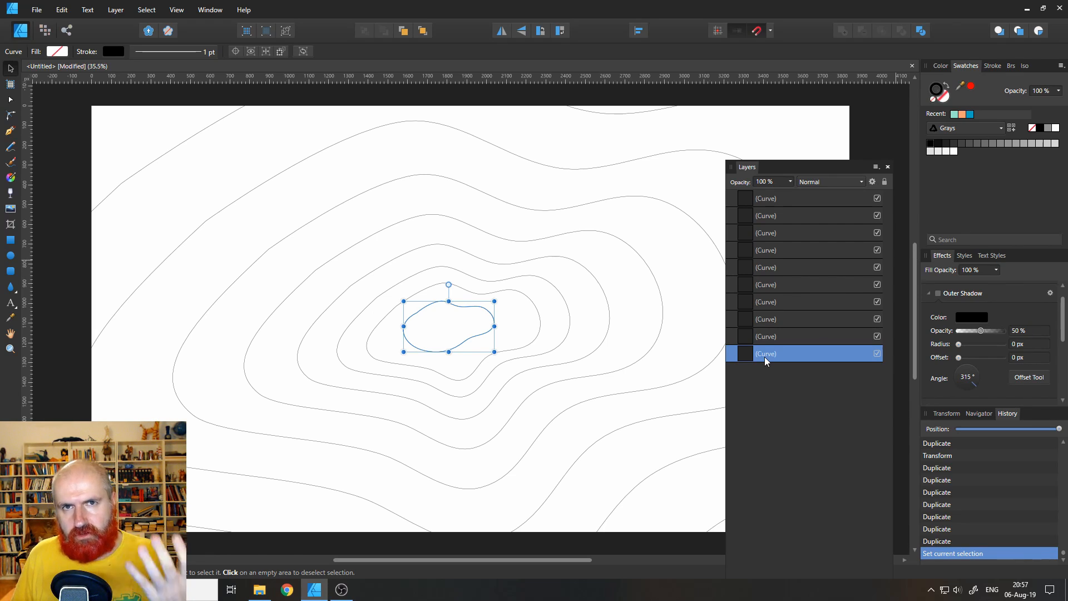
mouse_move(772, 170)
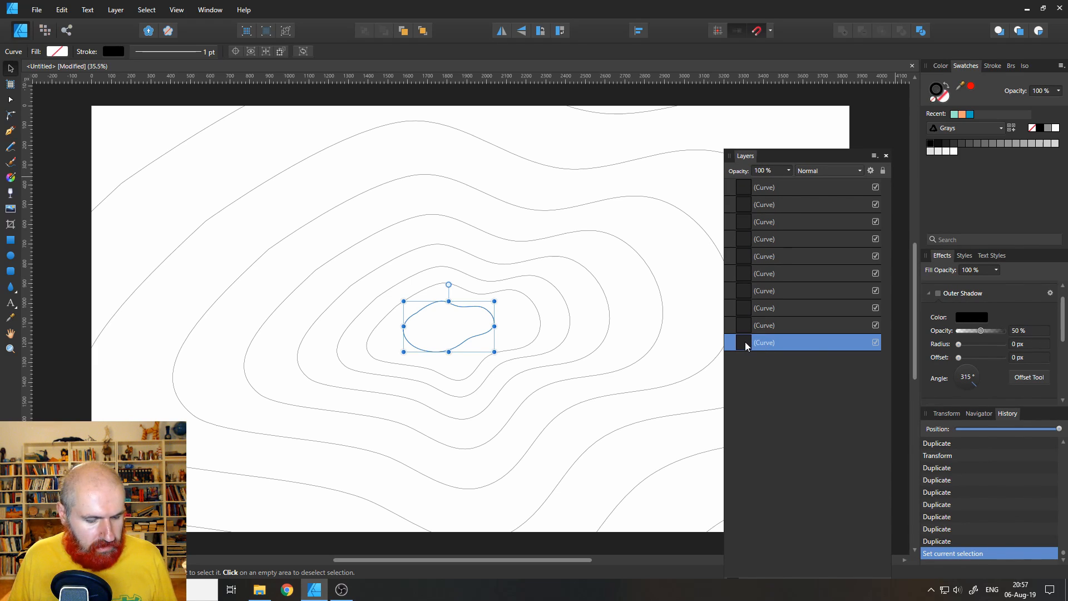
click(802, 290)
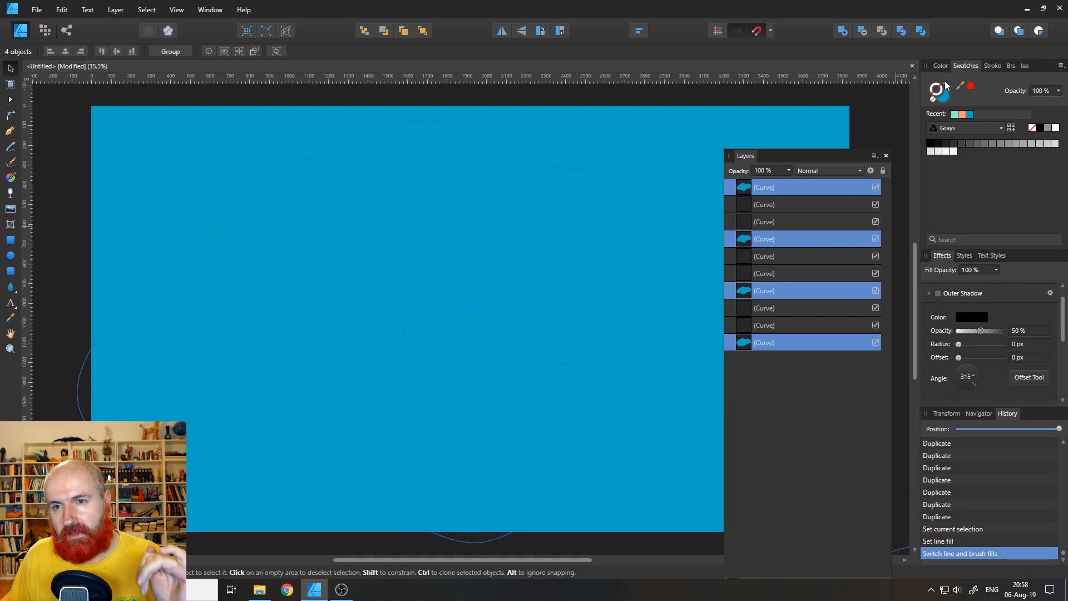
mouse_move(744, 327)
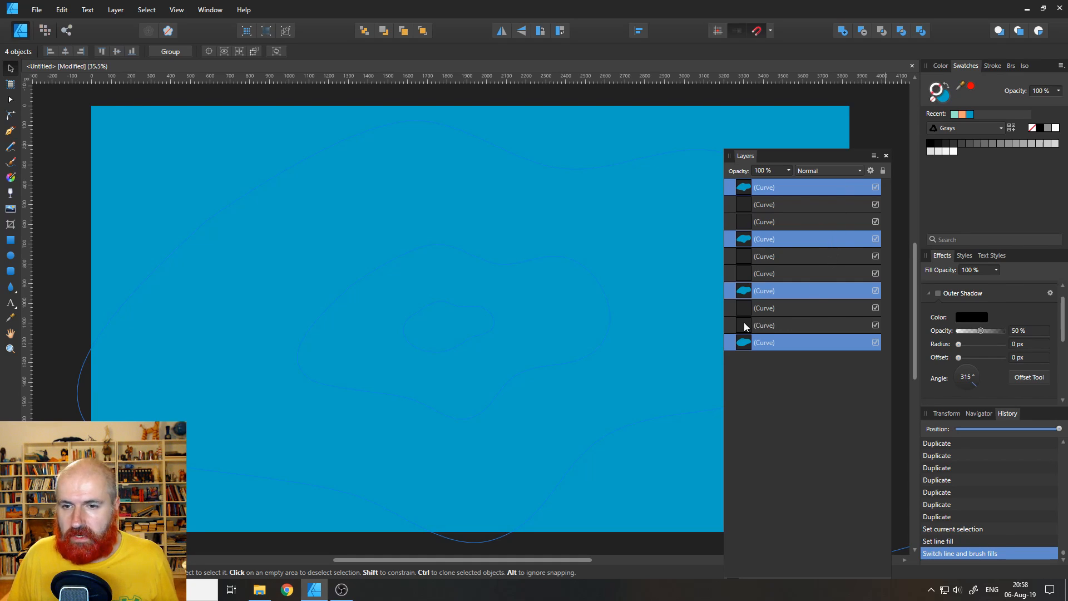
click(764, 325)
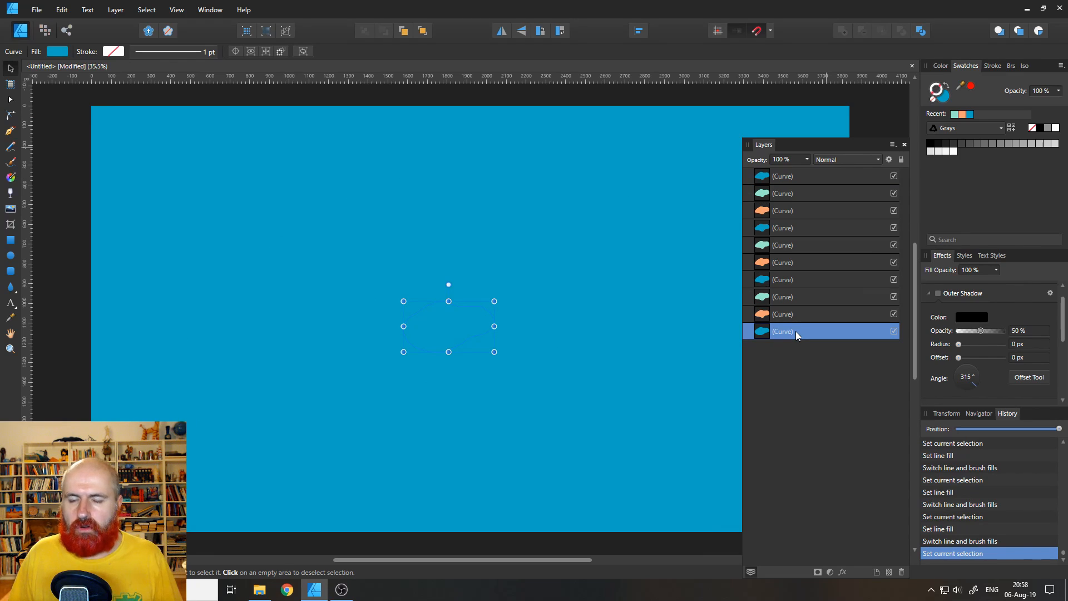
mouse_move(807, 335)
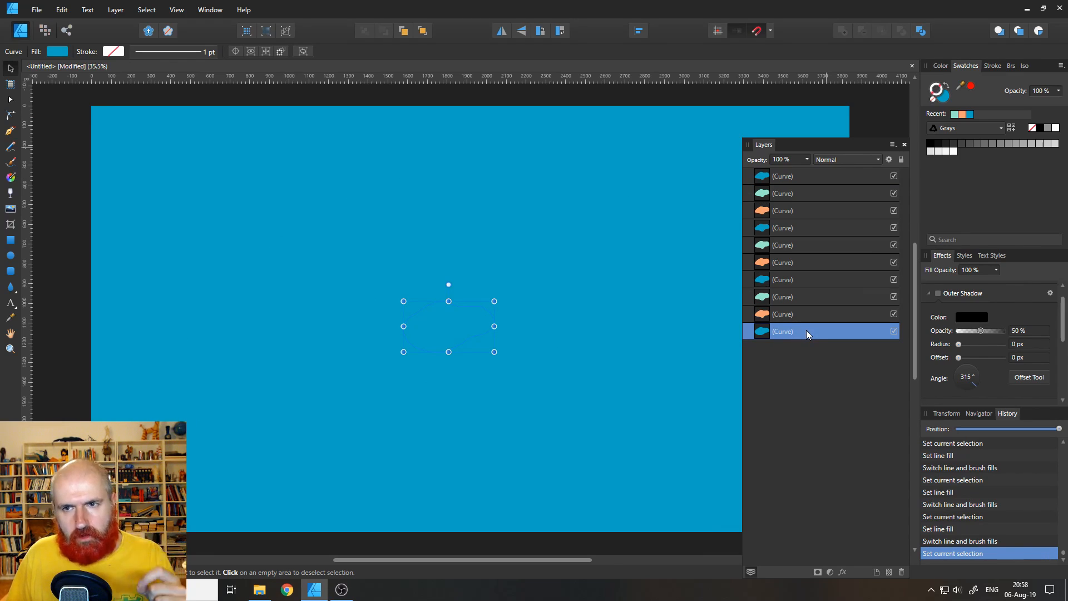
mouse_move(808, 218)
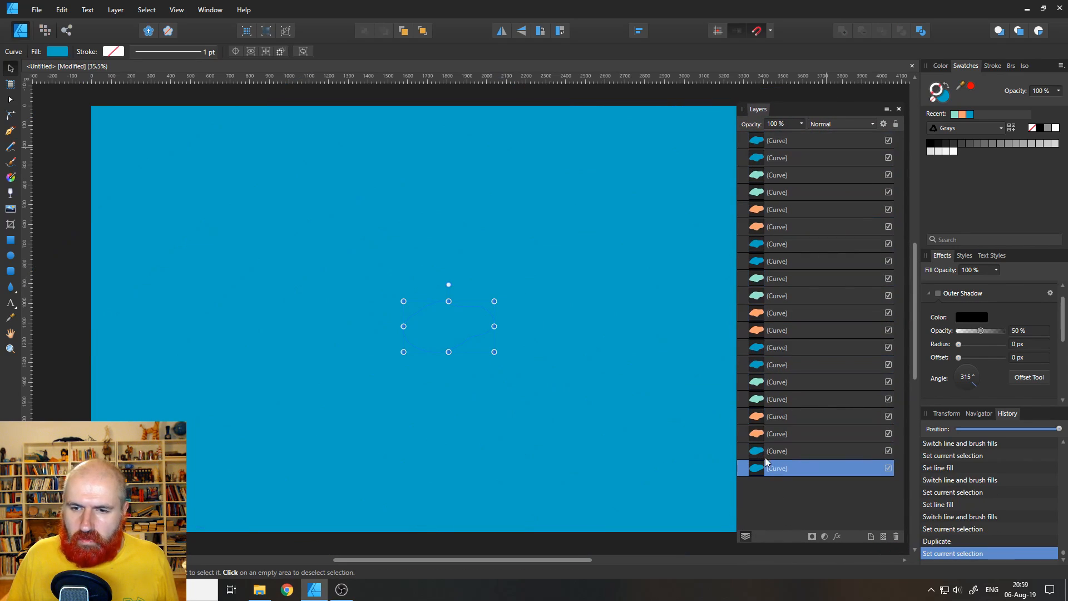
mouse_move(768, 456)
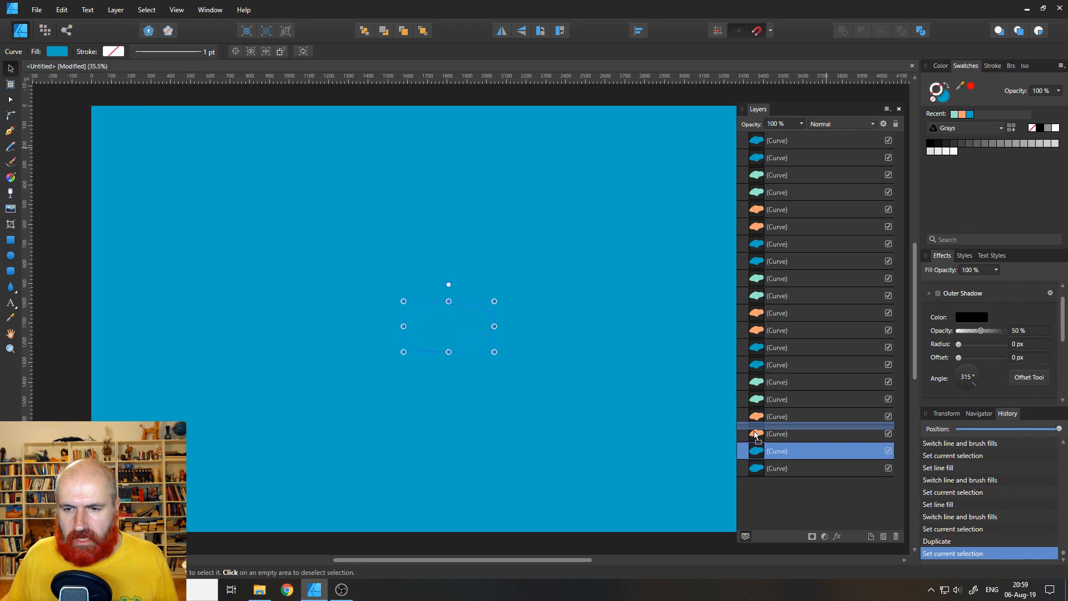
Step: Subtract the inner blob from the outer for the first pairs of orange shapes, making hollow rings
click(776, 434)
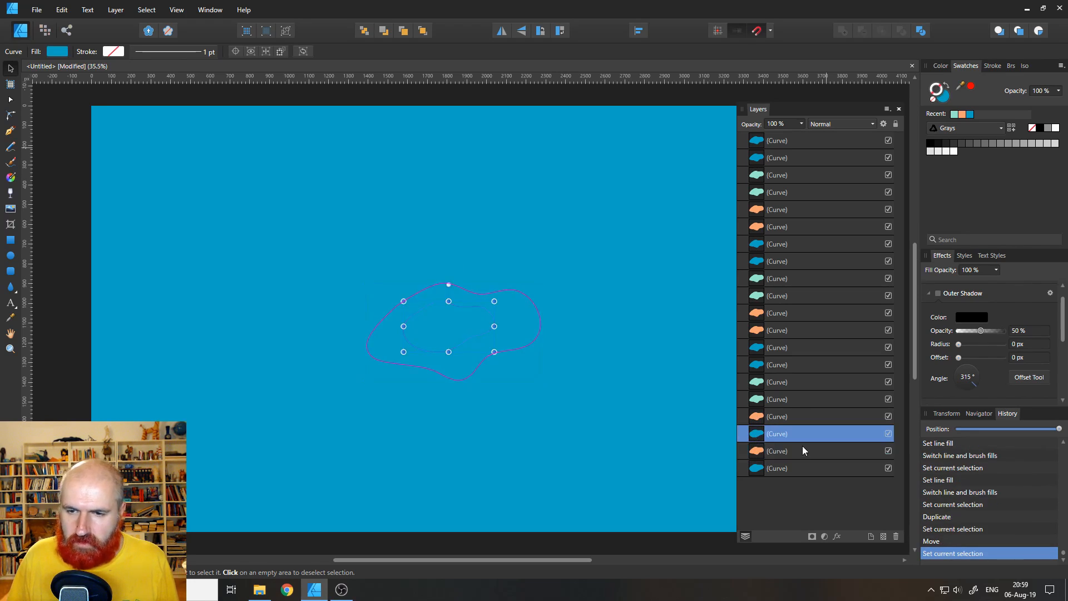
click(776, 450)
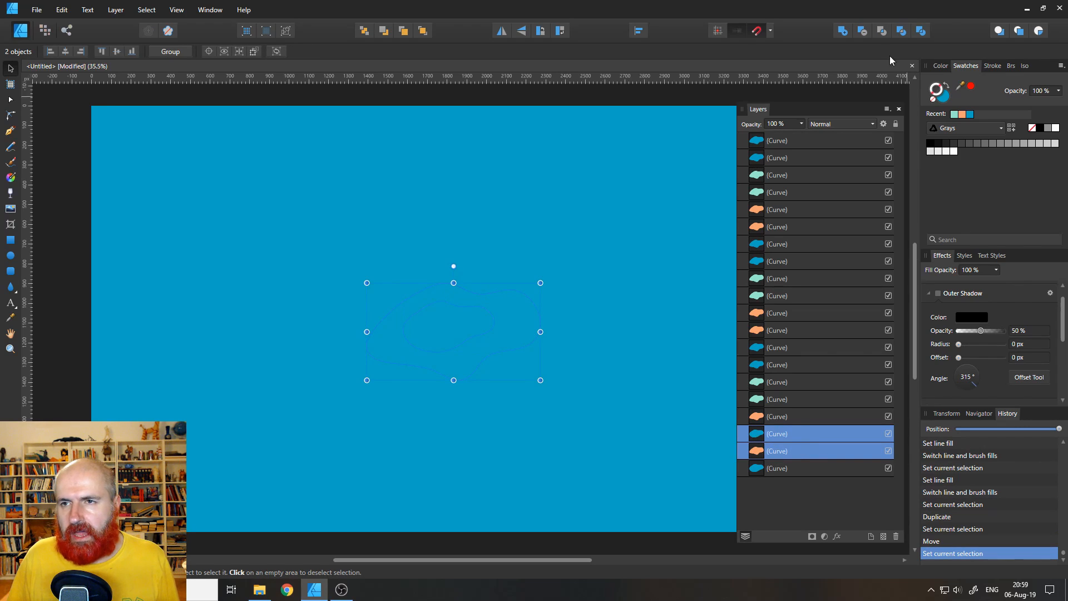
mouse_move(861, 31)
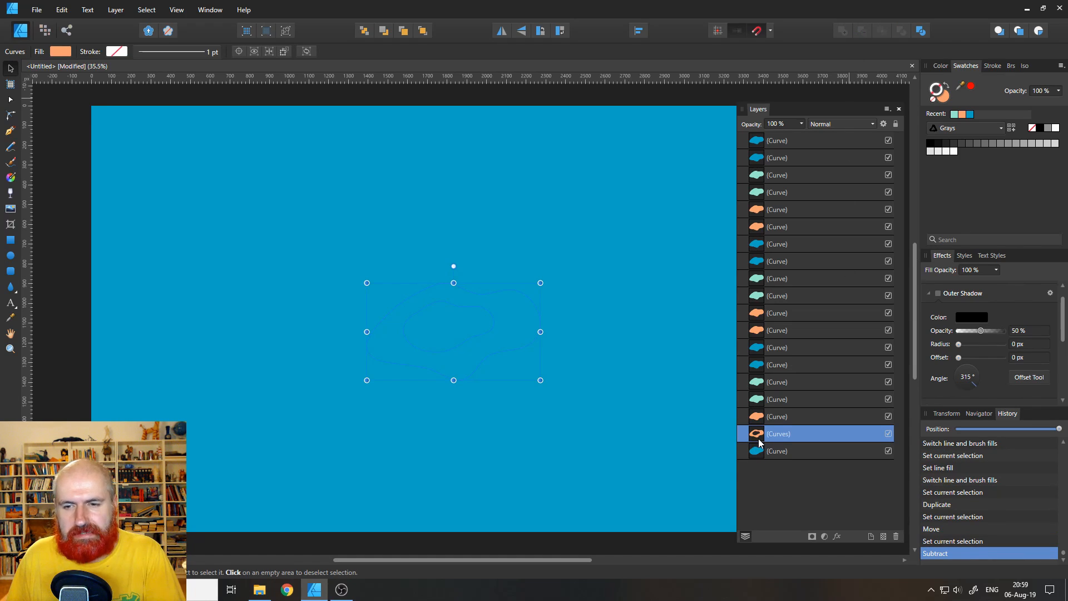
click(777, 416)
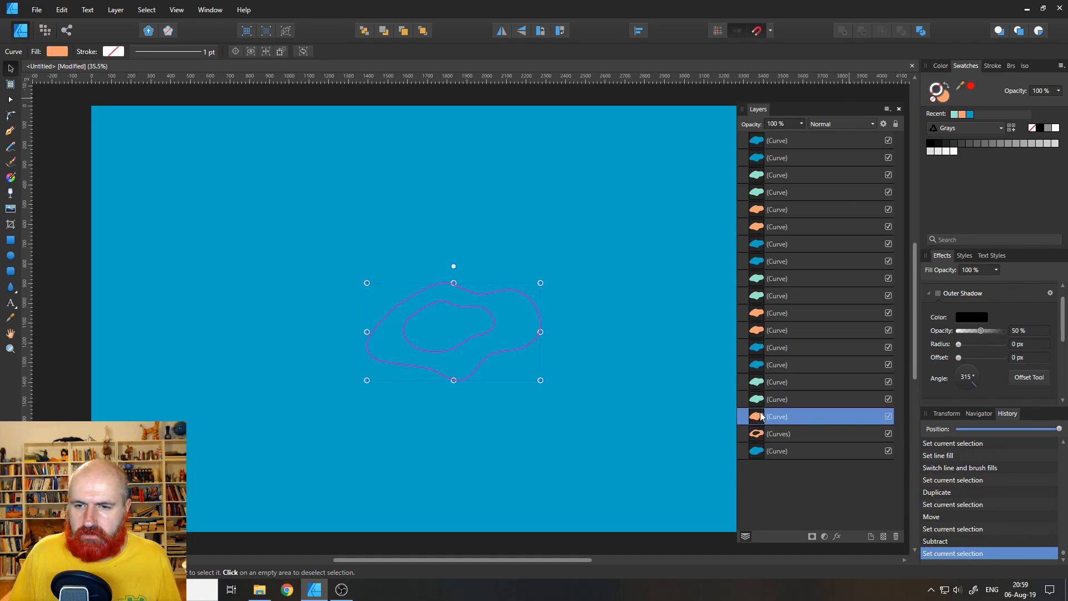
click(777, 398)
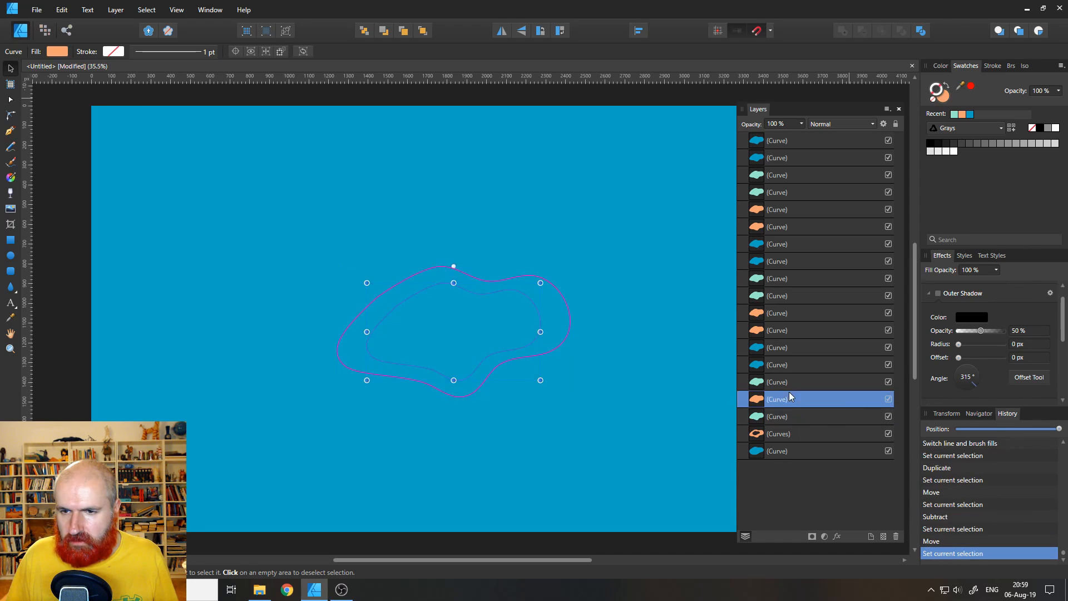
click(864, 31)
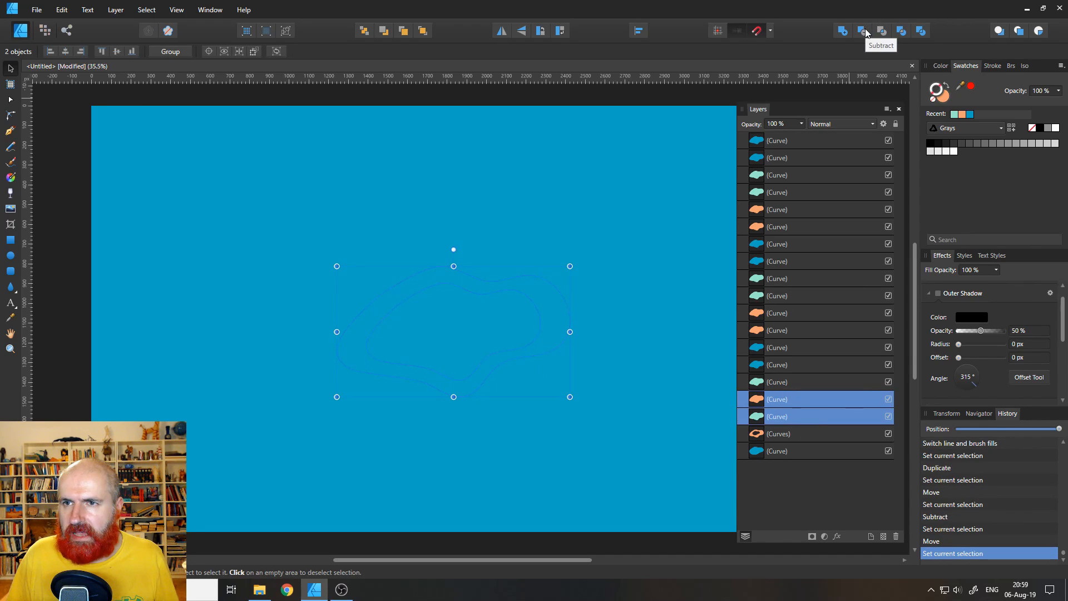
click(881, 31)
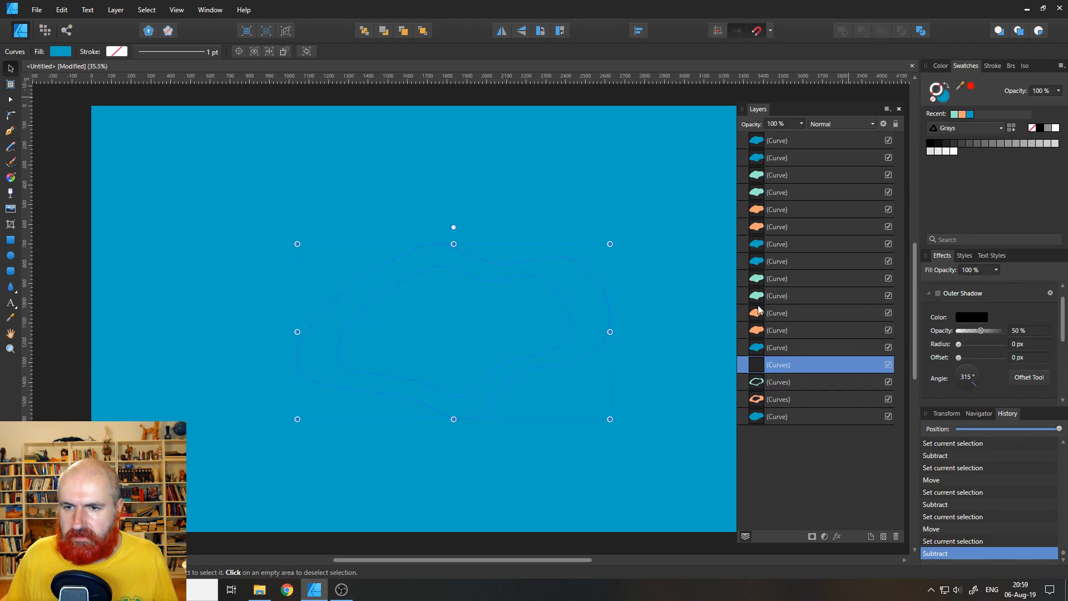
Step: Subtract the remaining teal and upper blob pairs into hollow wavy rings
click(804, 330)
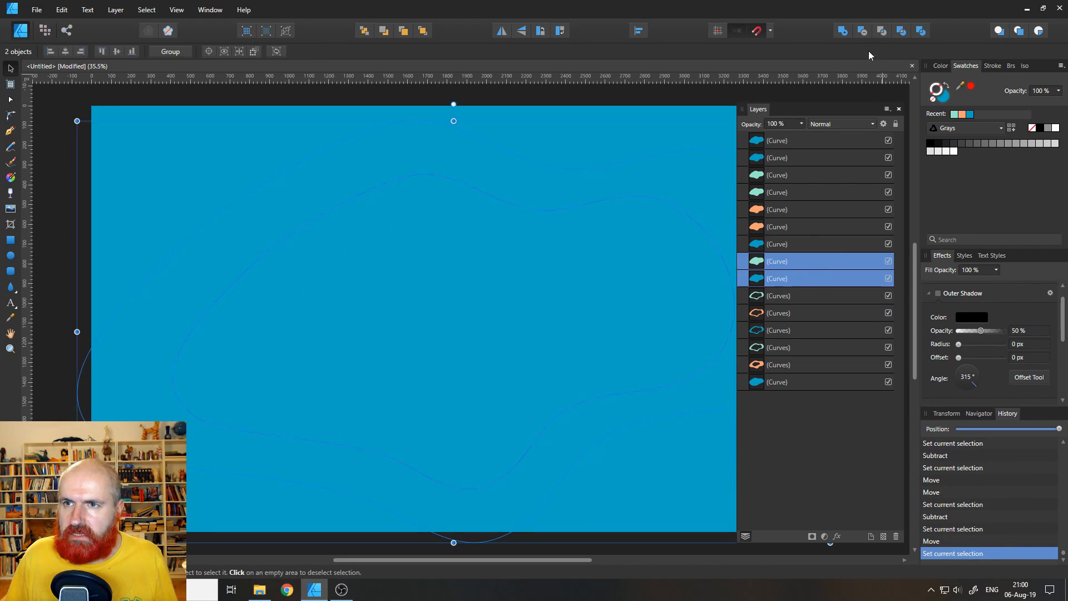
click(776, 243)
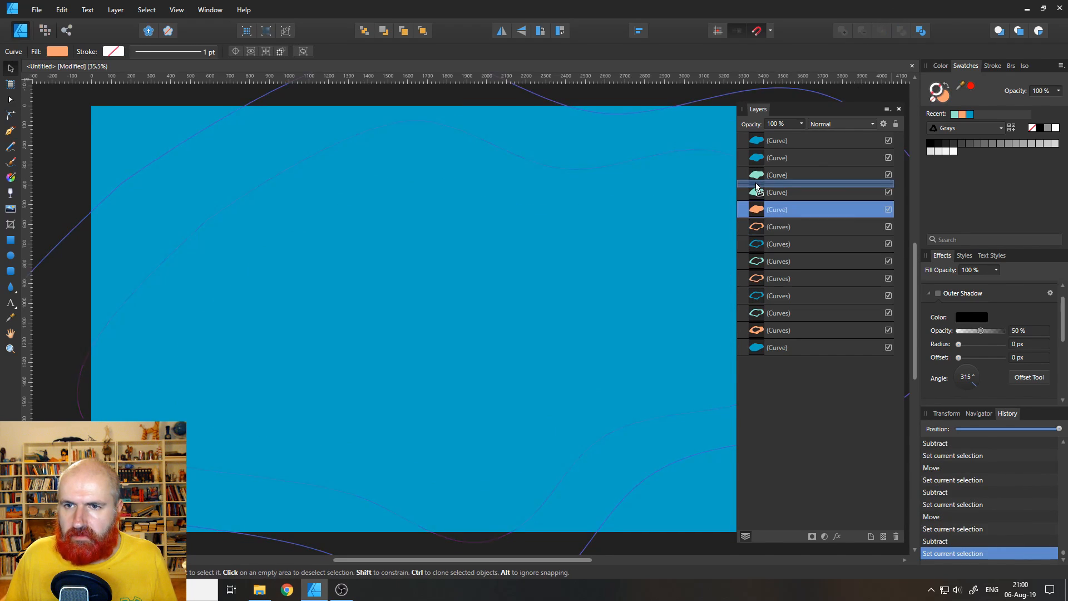
click(778, 193)
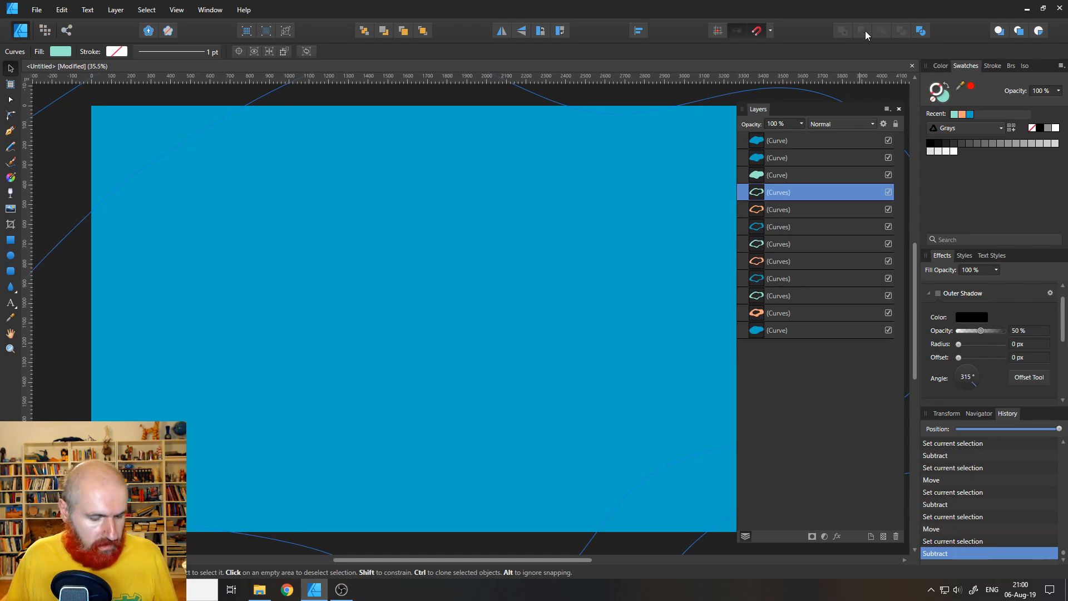
click(796, 157)
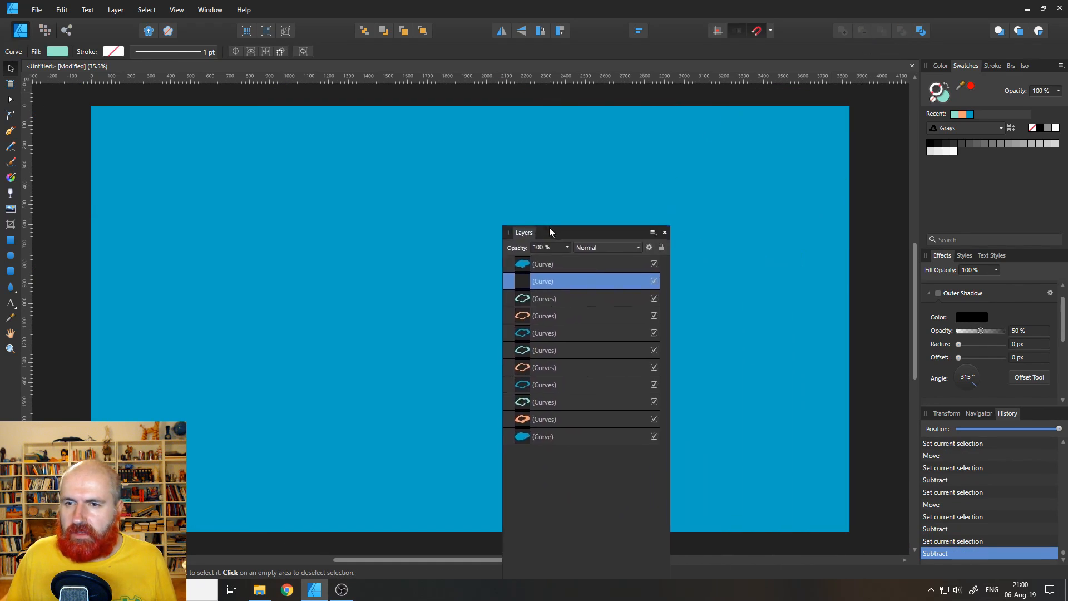
Step: Untick the top covering blue curve's visibility and select the small centre blue blob
click(653, 265)
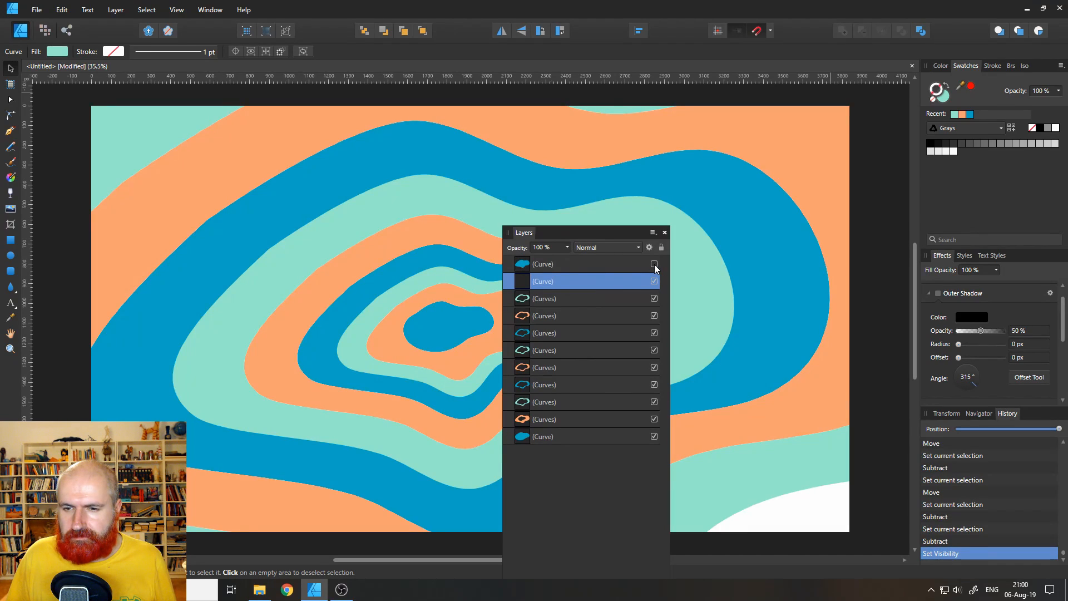
click(653, 264)
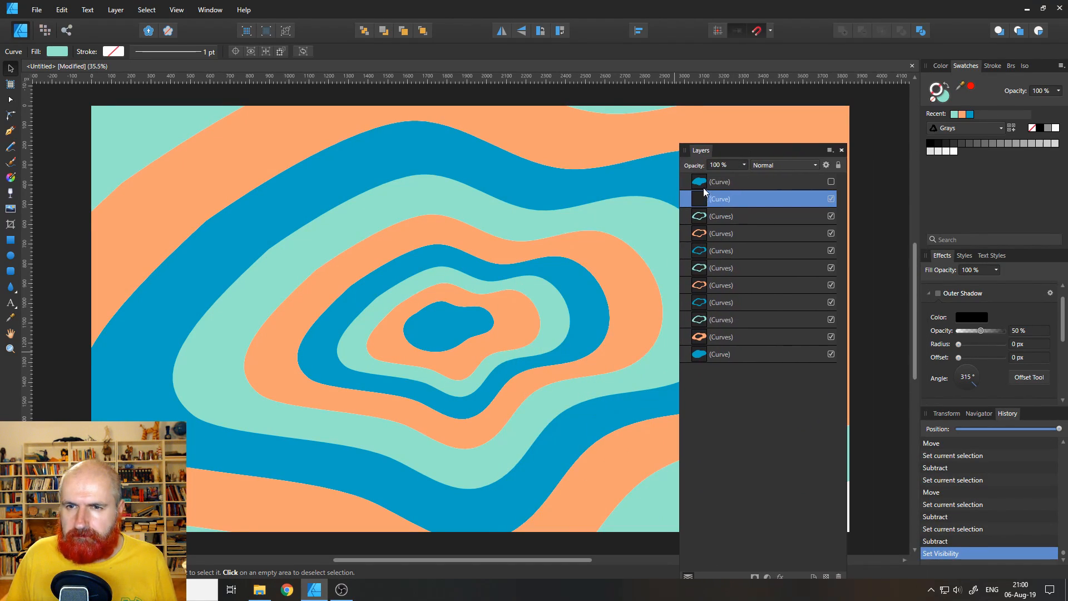
click(739, 181)
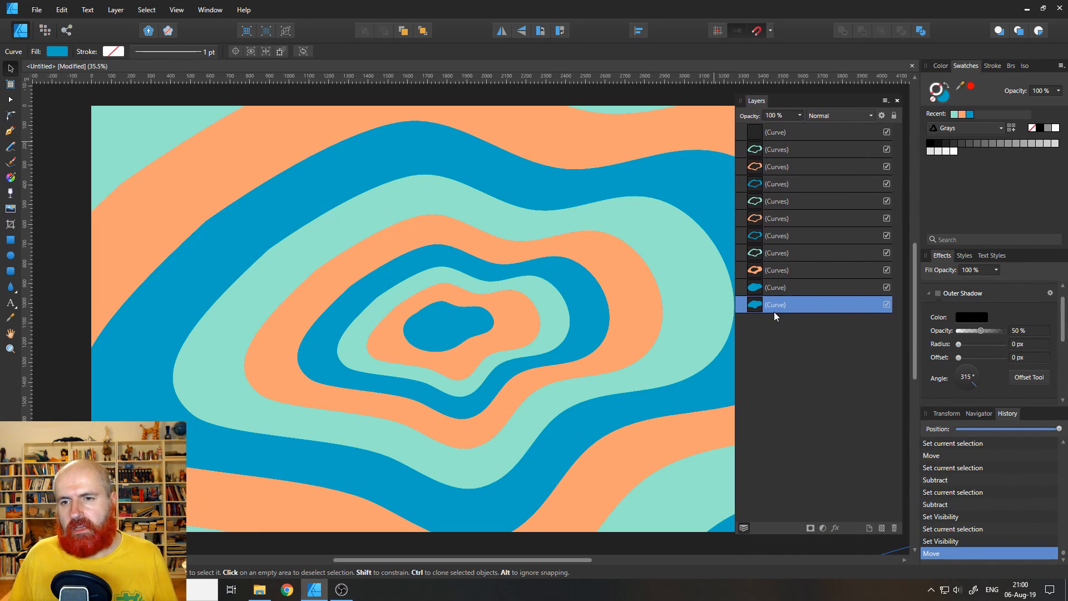
mouse_move(774, 291)
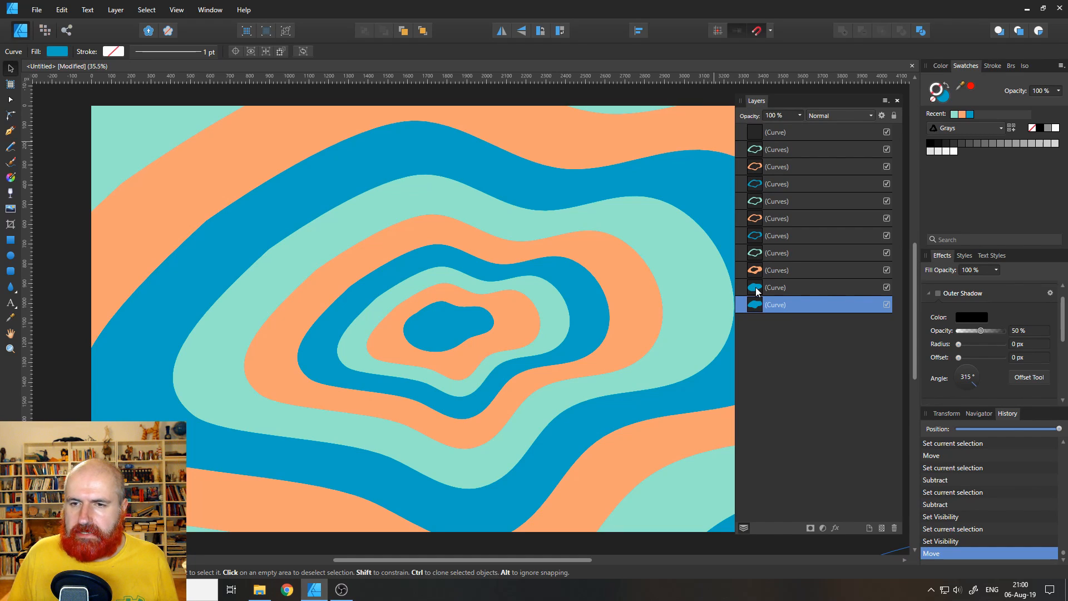
click(775, 287)
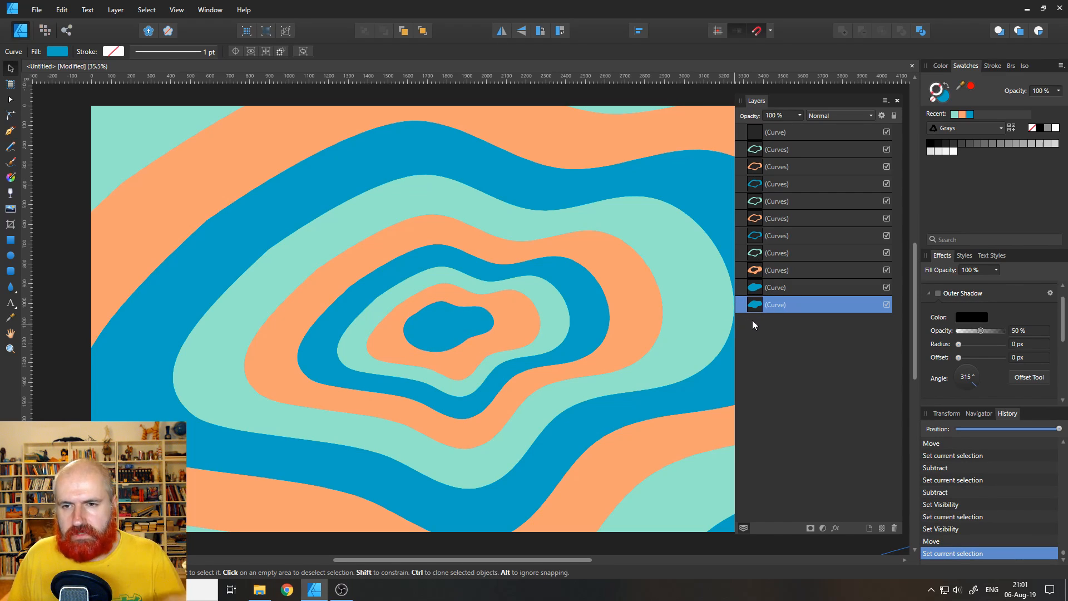
click(776, 287)
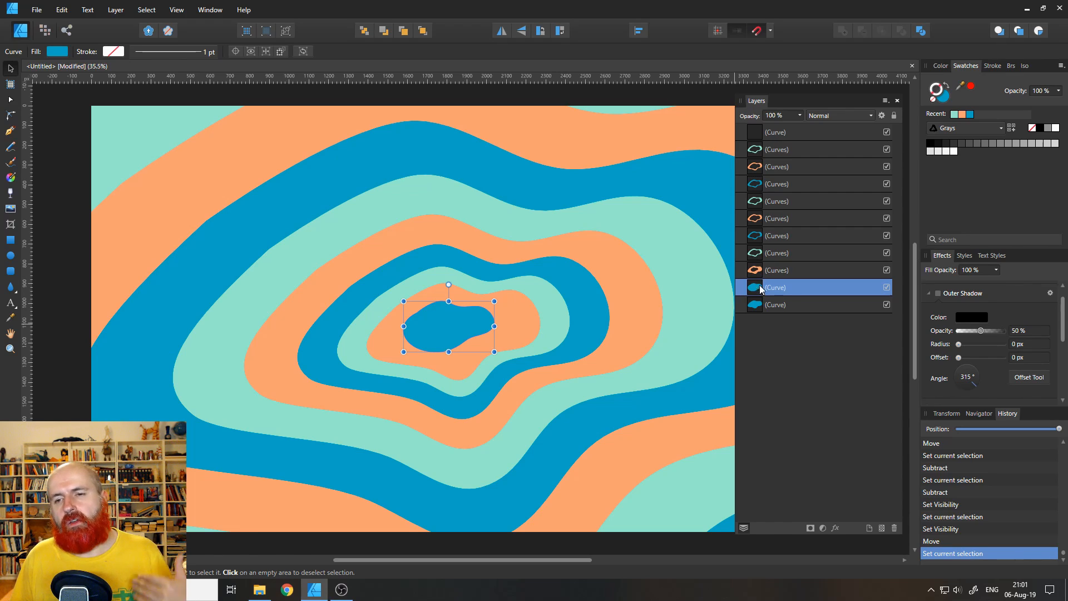
Step: Give the innermost orange ring an Outer Shadow with 12 px radius, then move to the next ring
click(777, 269)
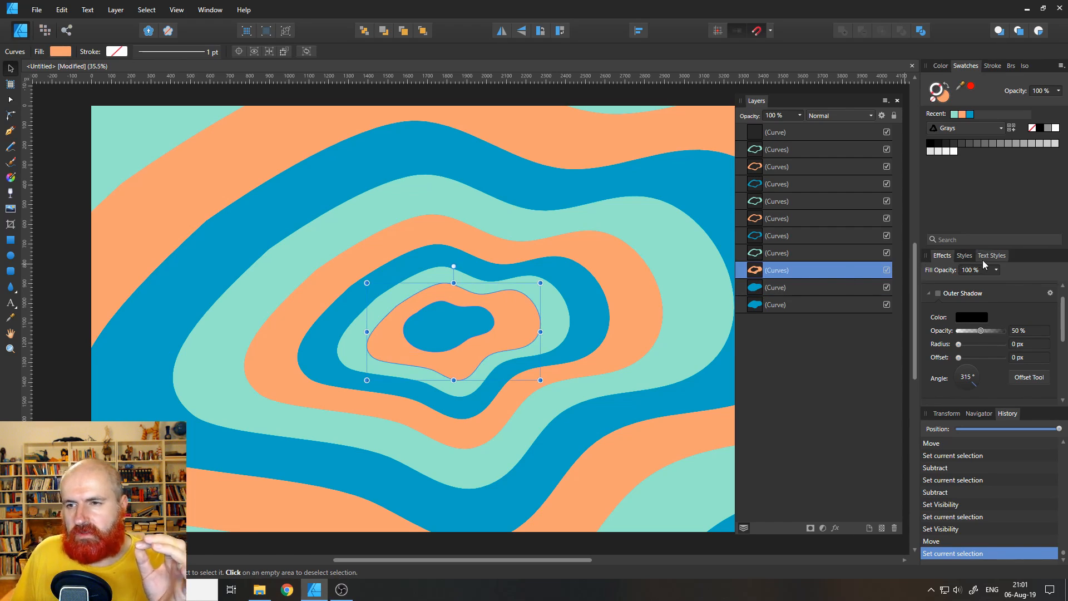
click(928, 293)
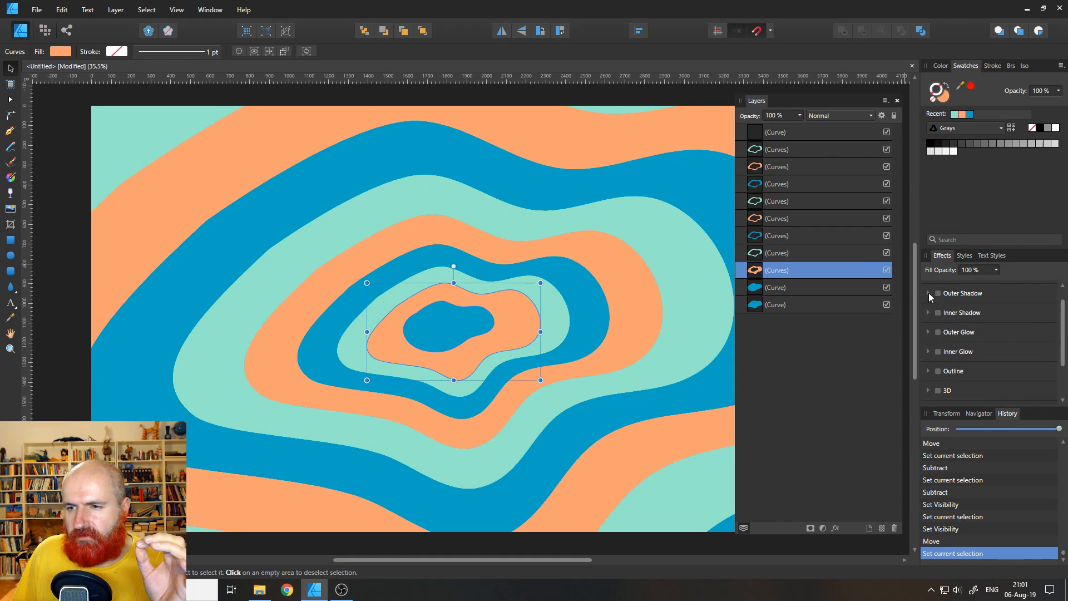
click(927, 292)
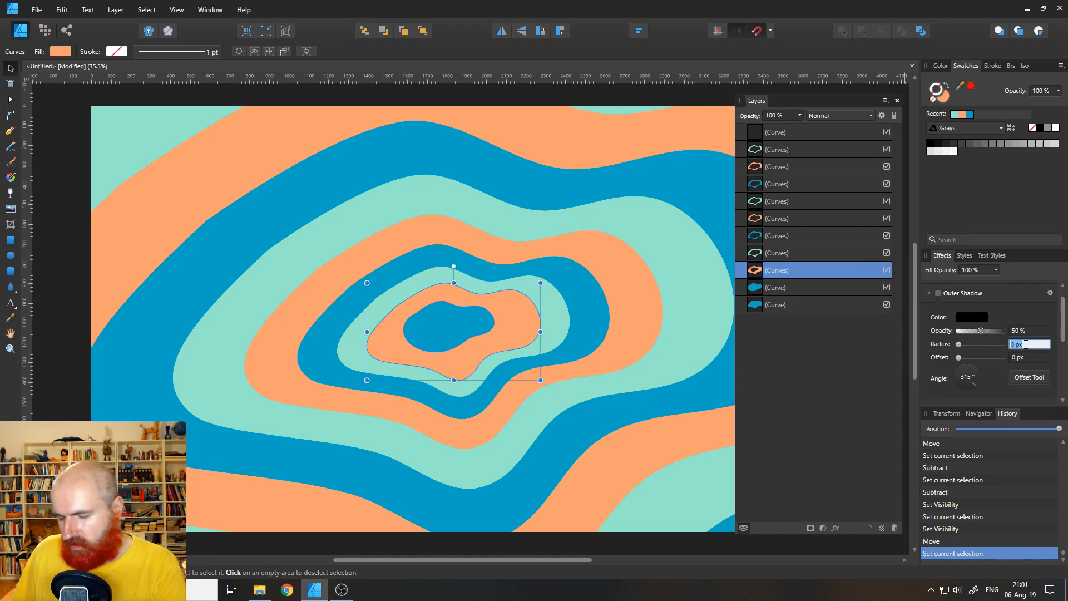
text(12)
click(1029, 331)
text(75)
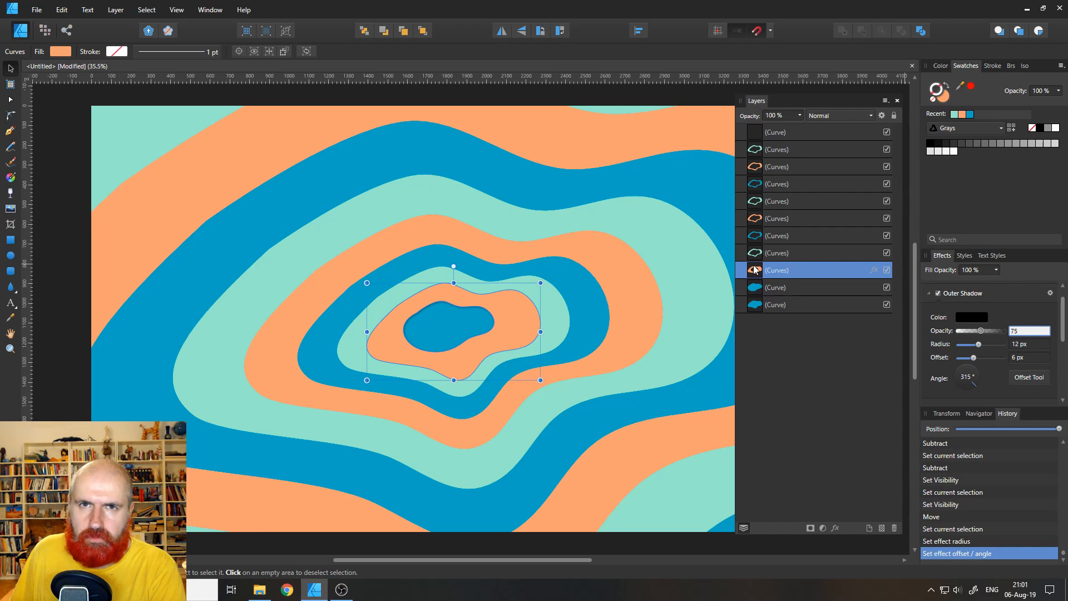
mouse_move(757, 253)
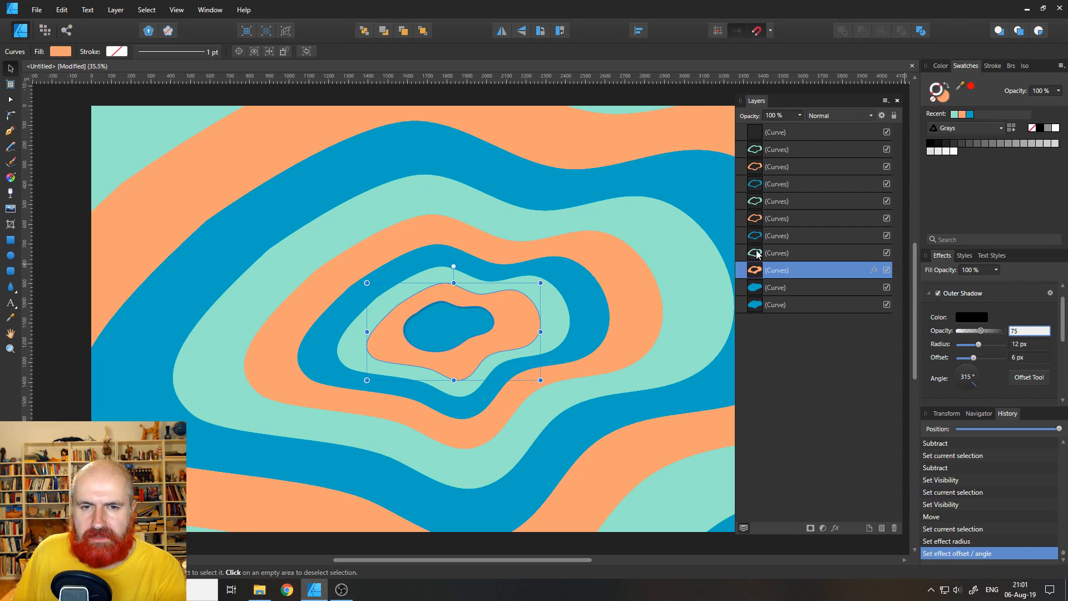
click(776, 253)
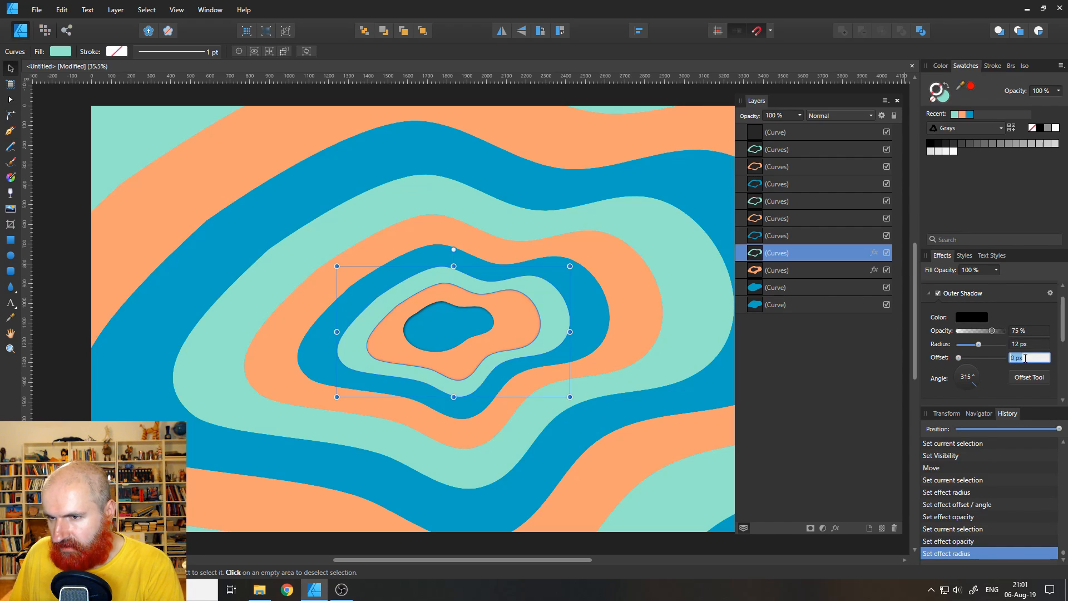
Step: Apply the same outer shadow to each remaining ring outward up to the top curve
click(777, 234)
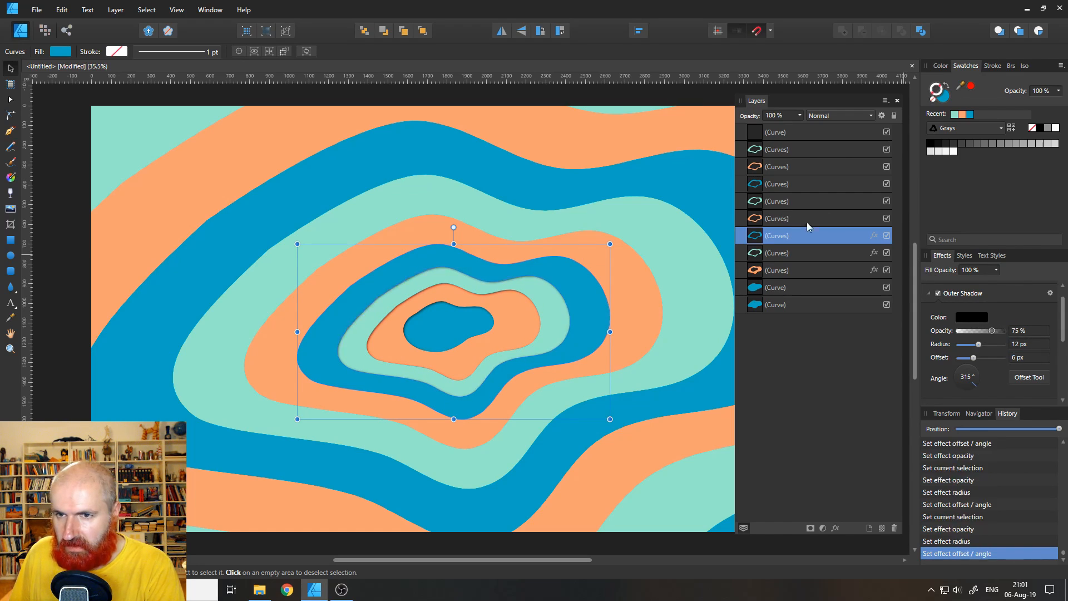
click(777, 218)
text(12)
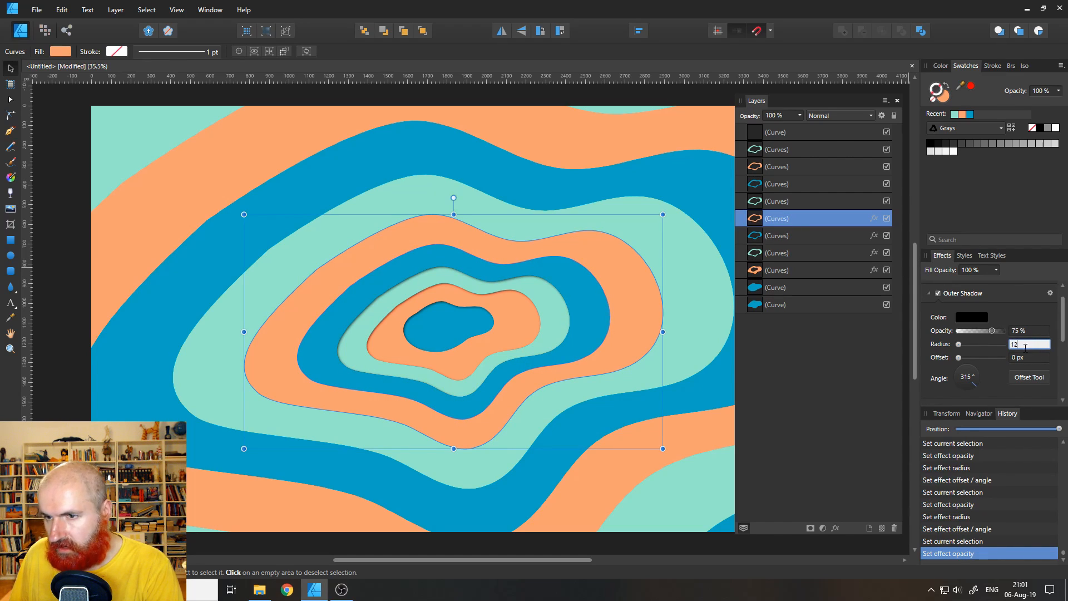
click(777, 202)
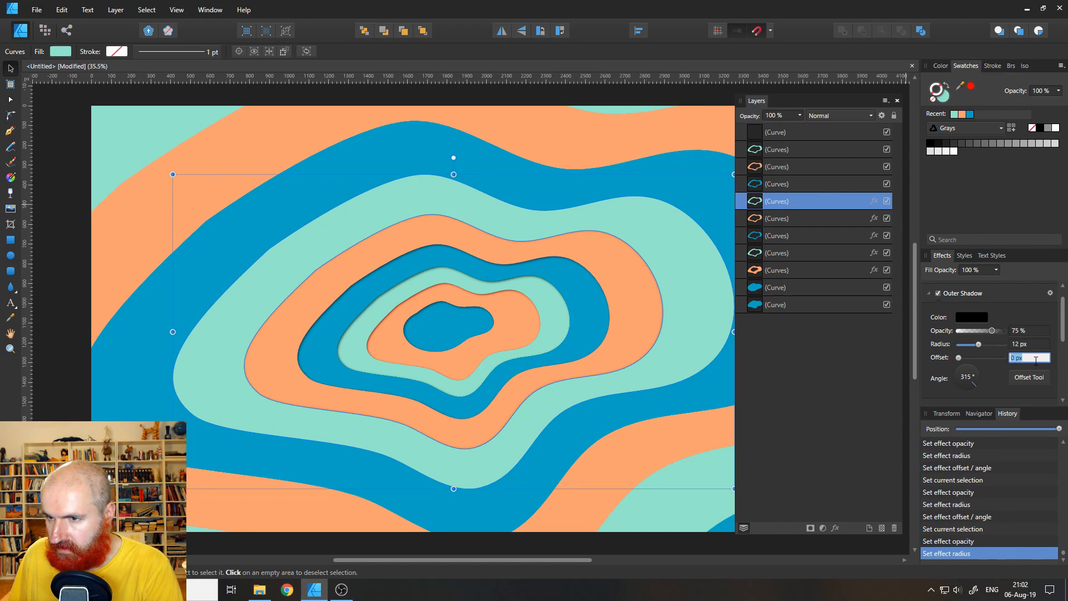
click(776, 184)
text(6)
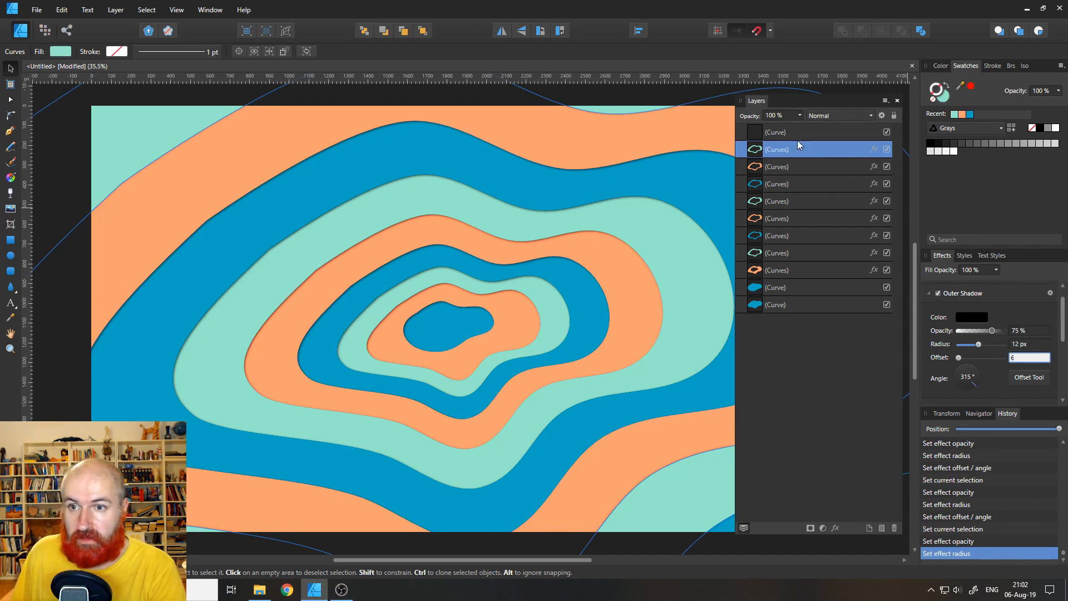
click(777, 132)
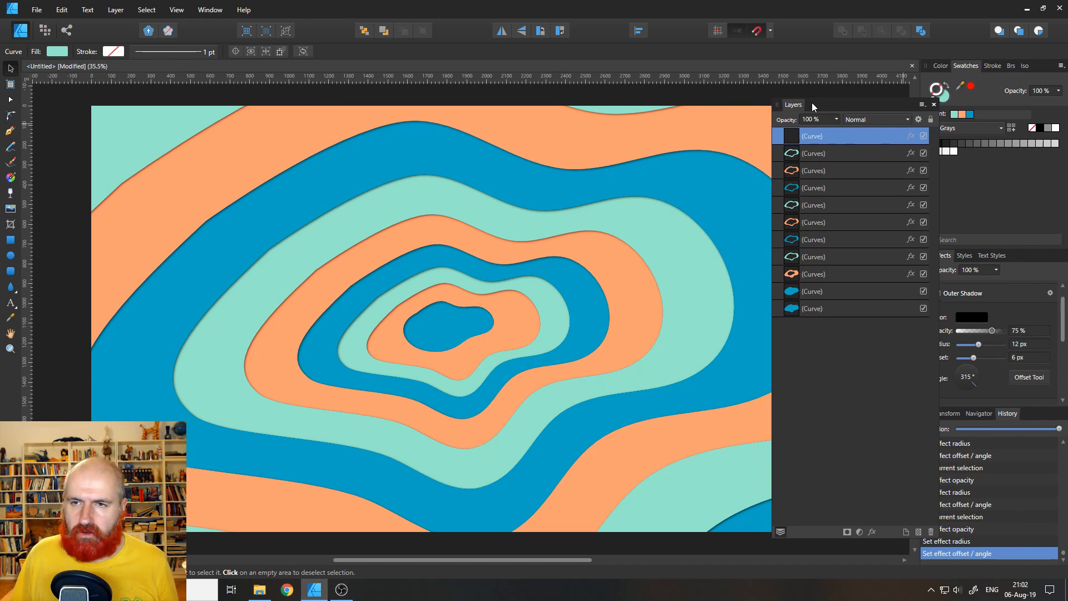
mouse_move(832, 141)
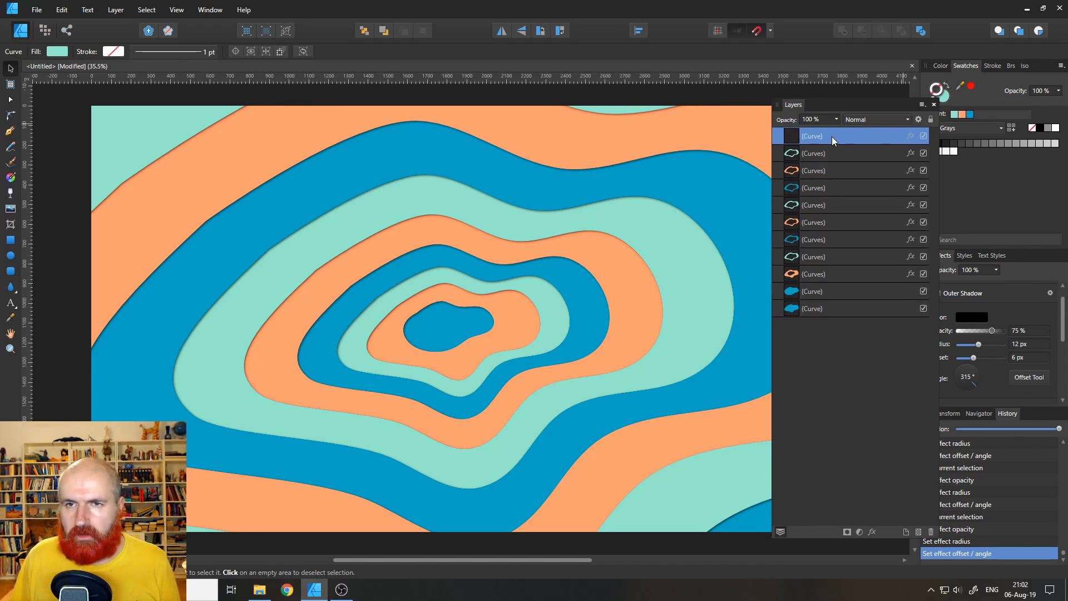
mouse_move(854, 310)
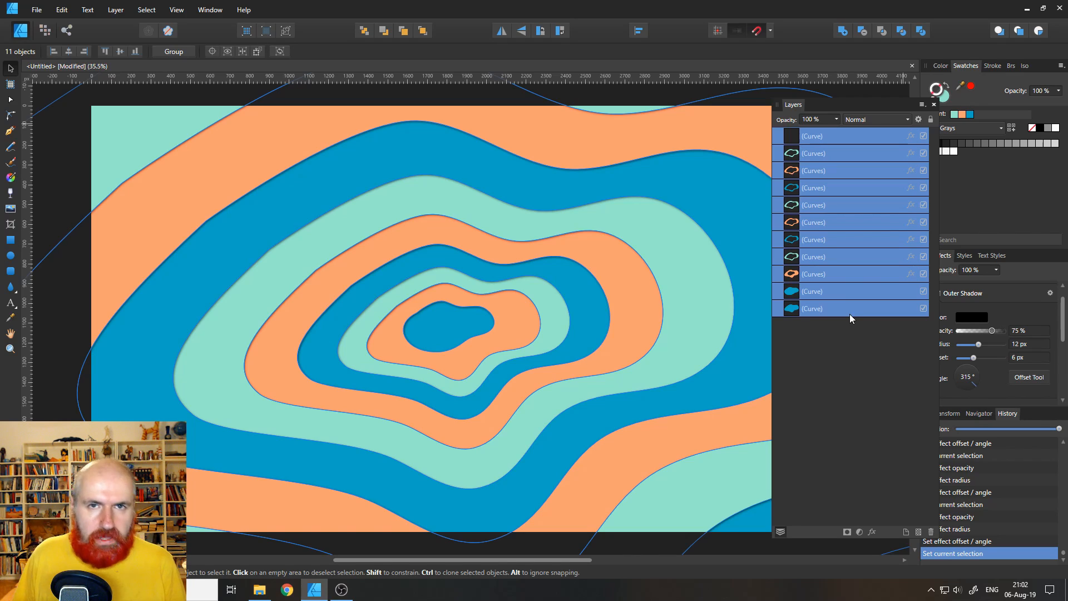
Step: Group all the shadowed ring curves and background with Ctrl+G
key(ctrl+g)
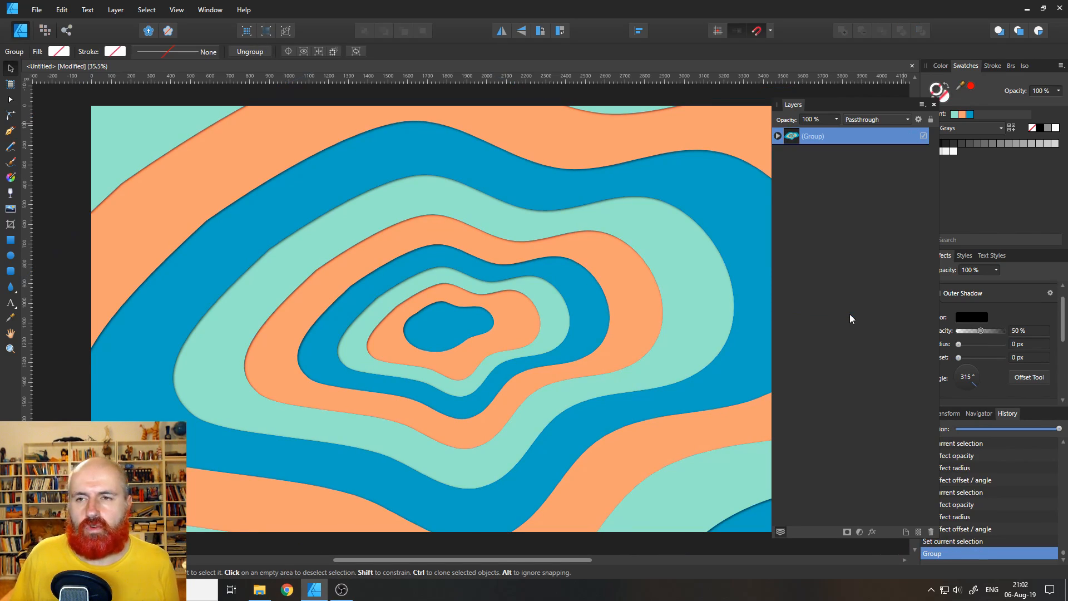
mouse_move(796, 106)
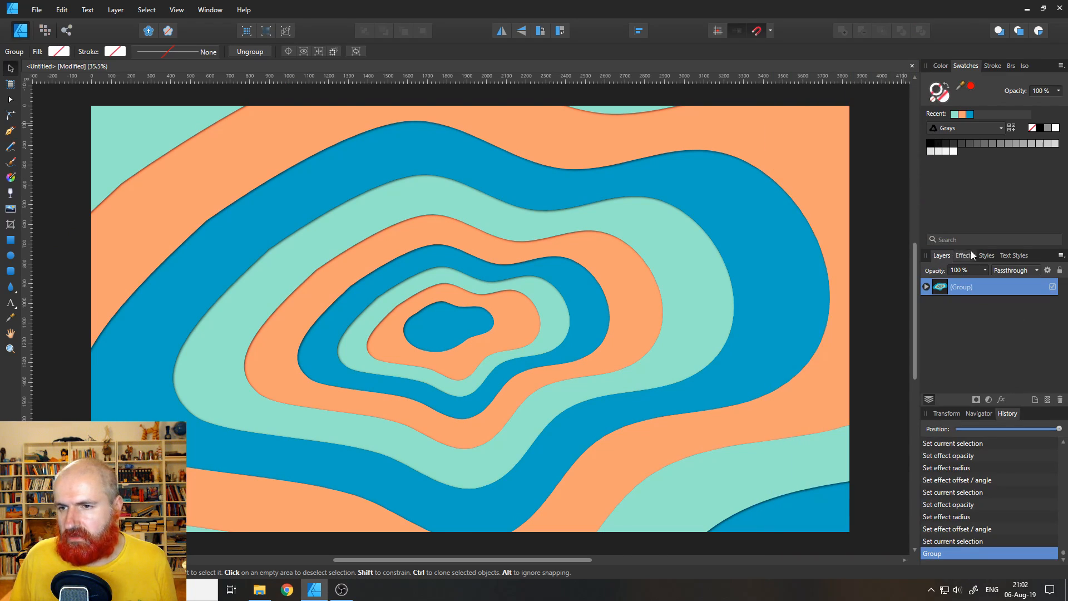
mouse_move(959, 326)
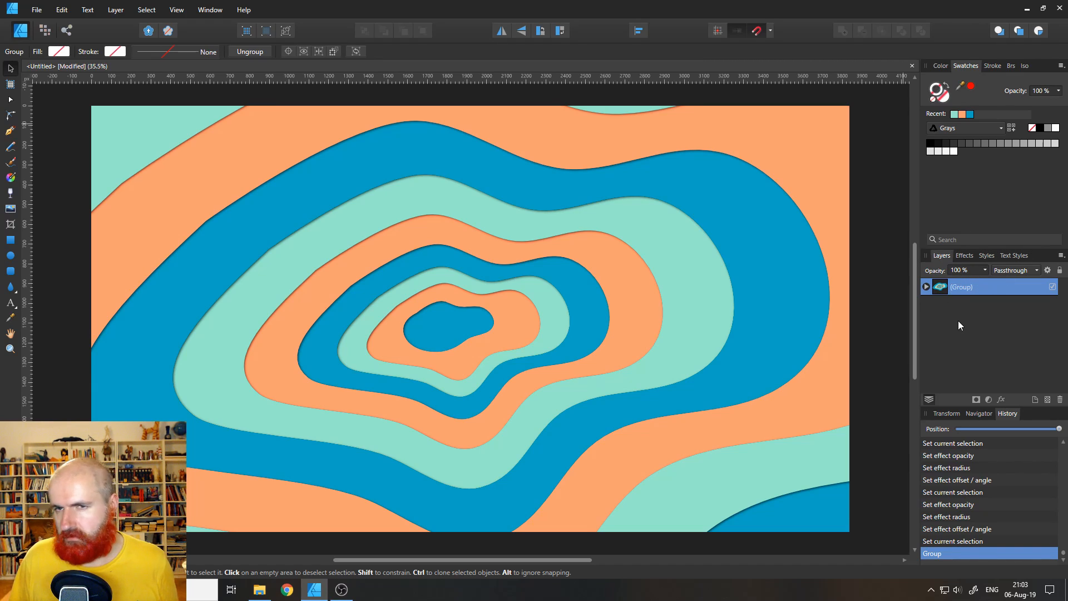
mouse_move(67, 294)
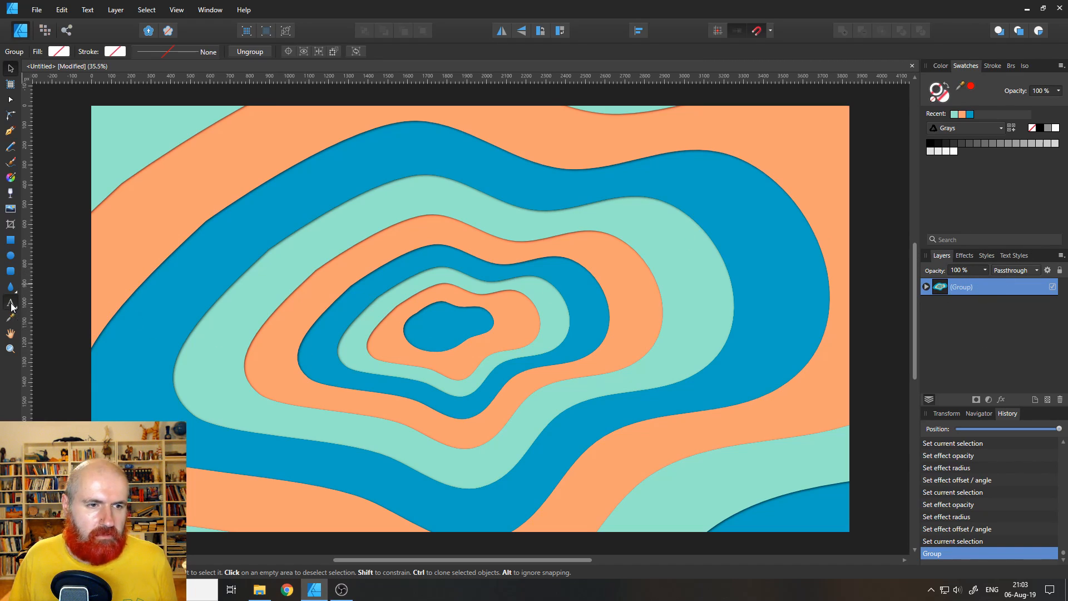
Step: Add the word PAPER as huge artistic text across the rings artwork
click(12, 304)
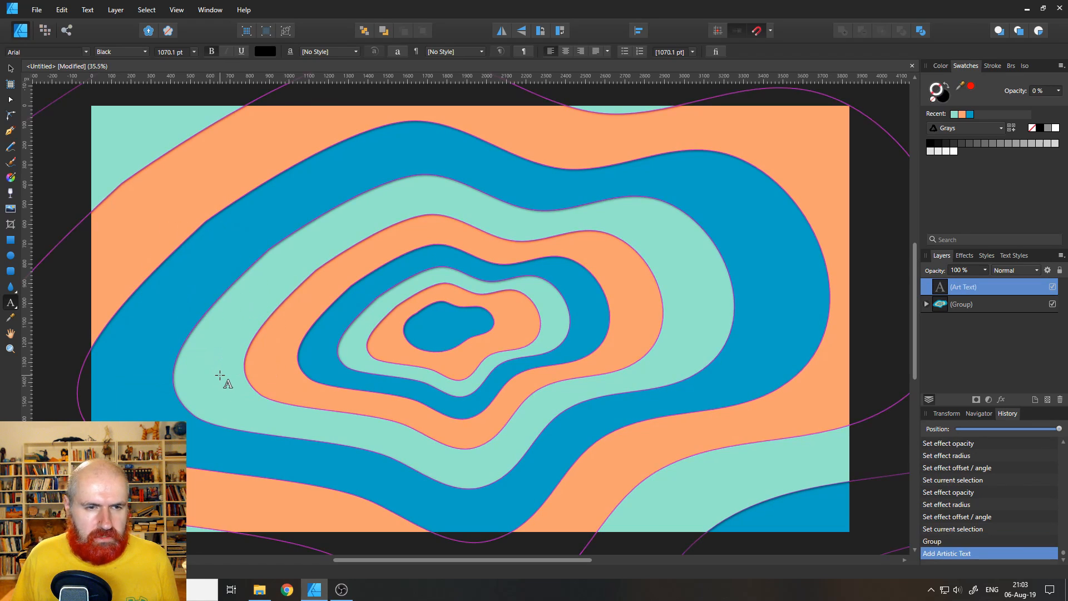
text(PAPER)
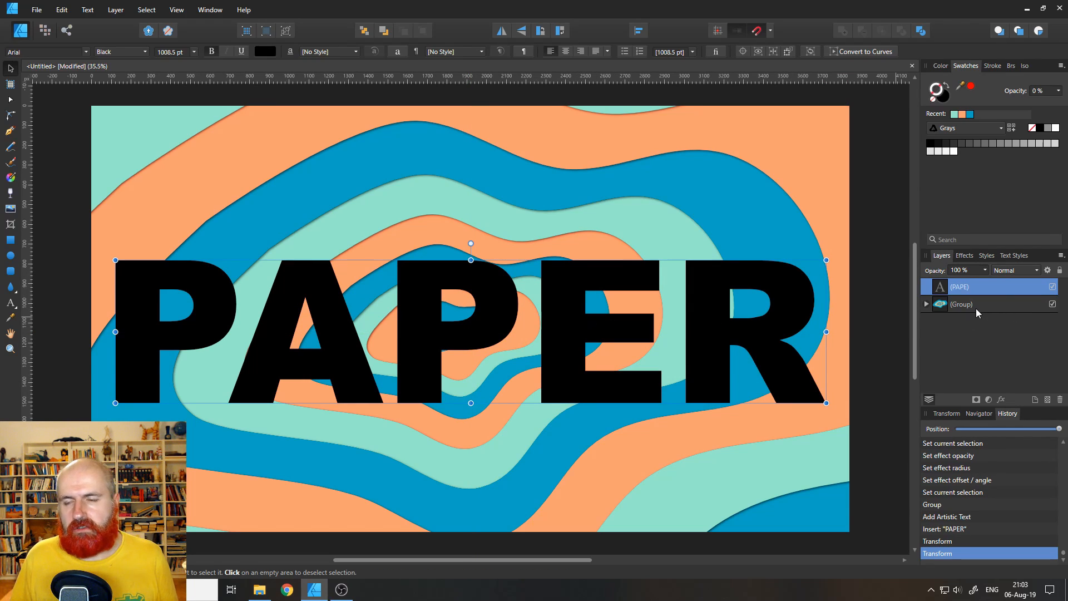
mouse_move(948, 289)
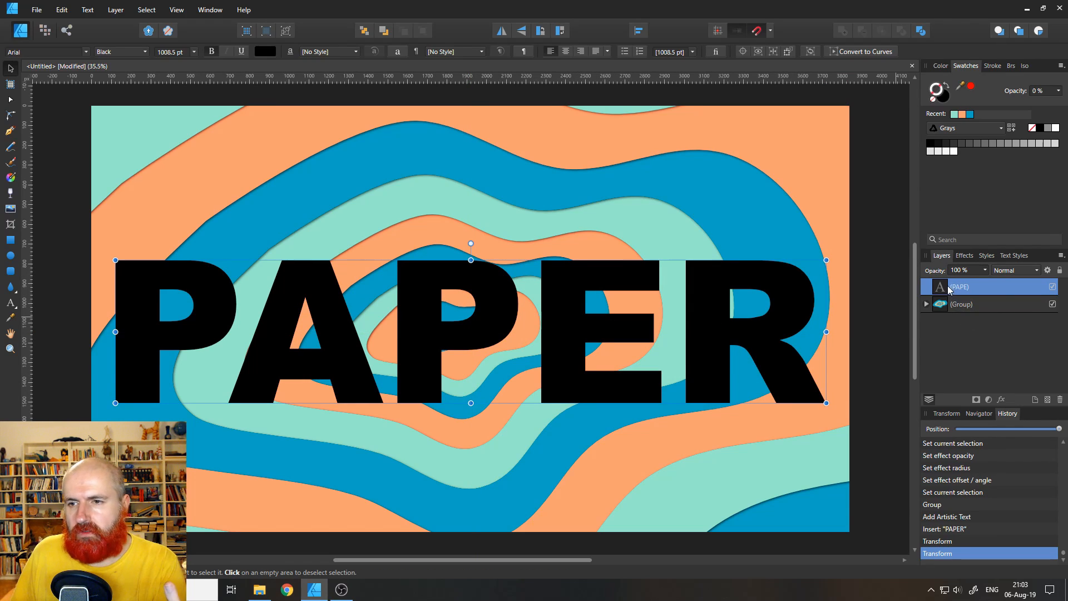
mouse_move(937, 313)
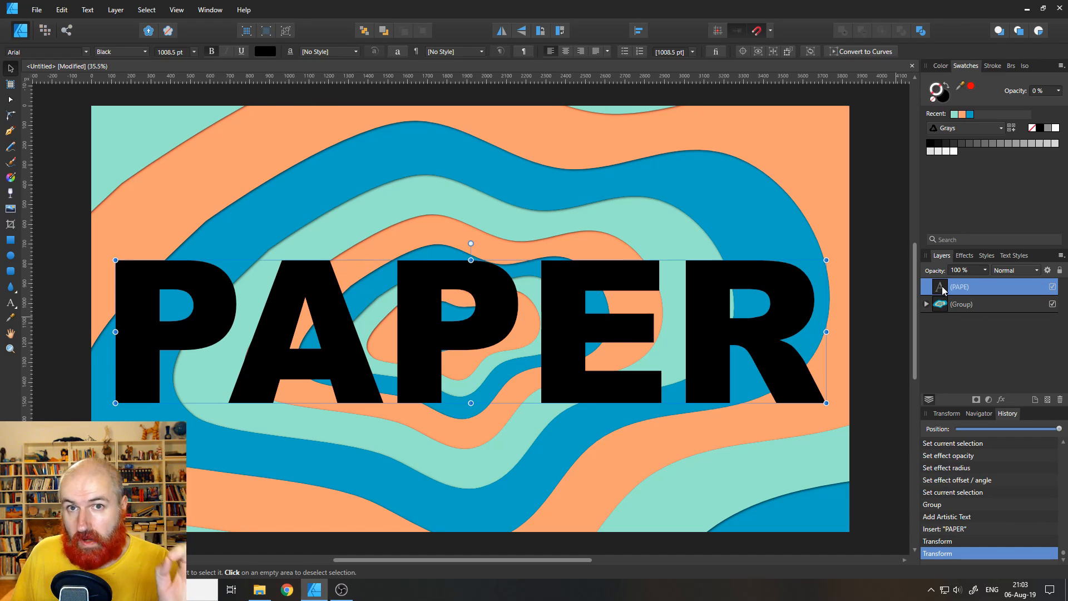
Step: Mask the rings group inside the PAPER letters via Mask to Below
right_click(960, 285)
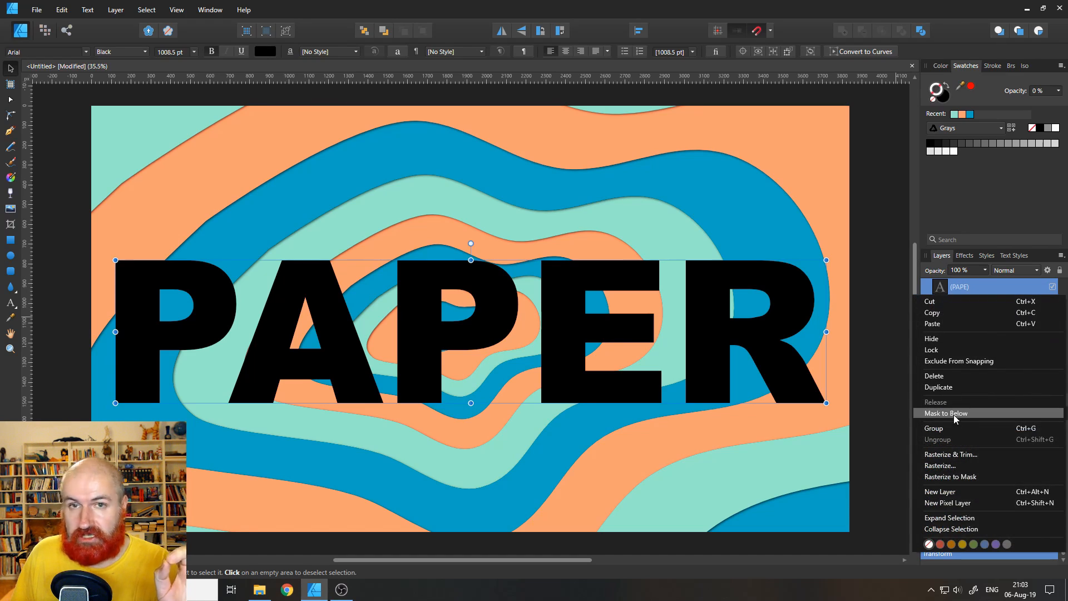
click(944, 413)
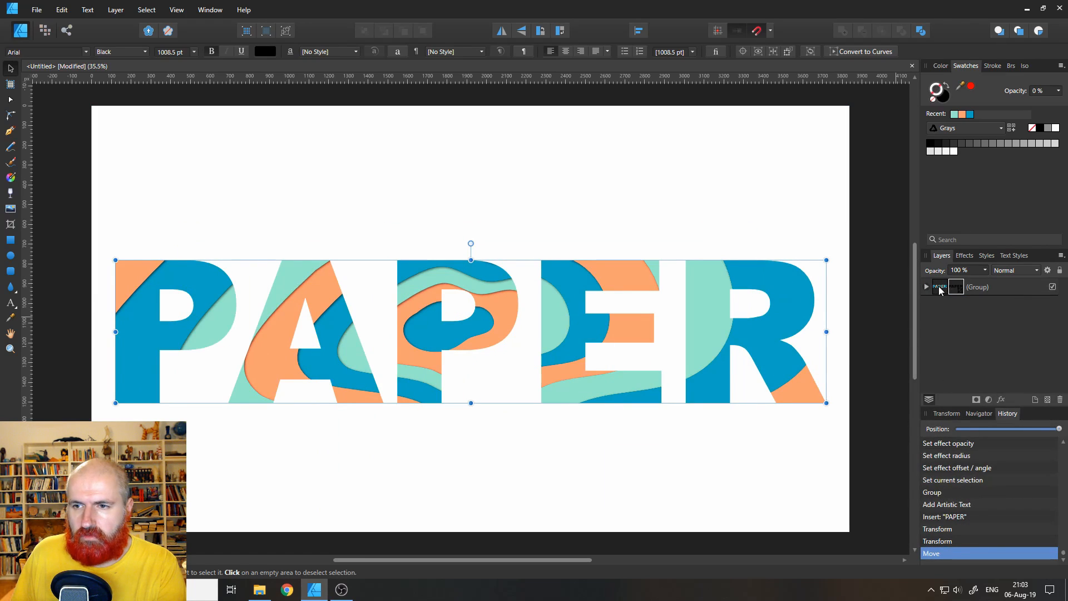
Step: Add an outer shadow to the masked PAPER group and deselect to view the result
click(978, 286)
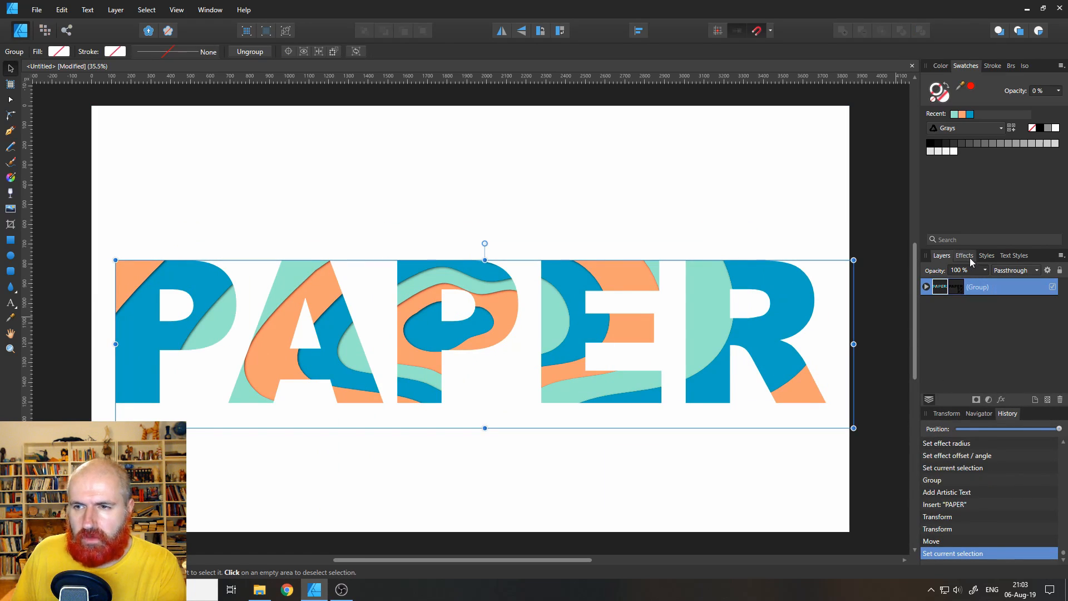
click(963, 255)
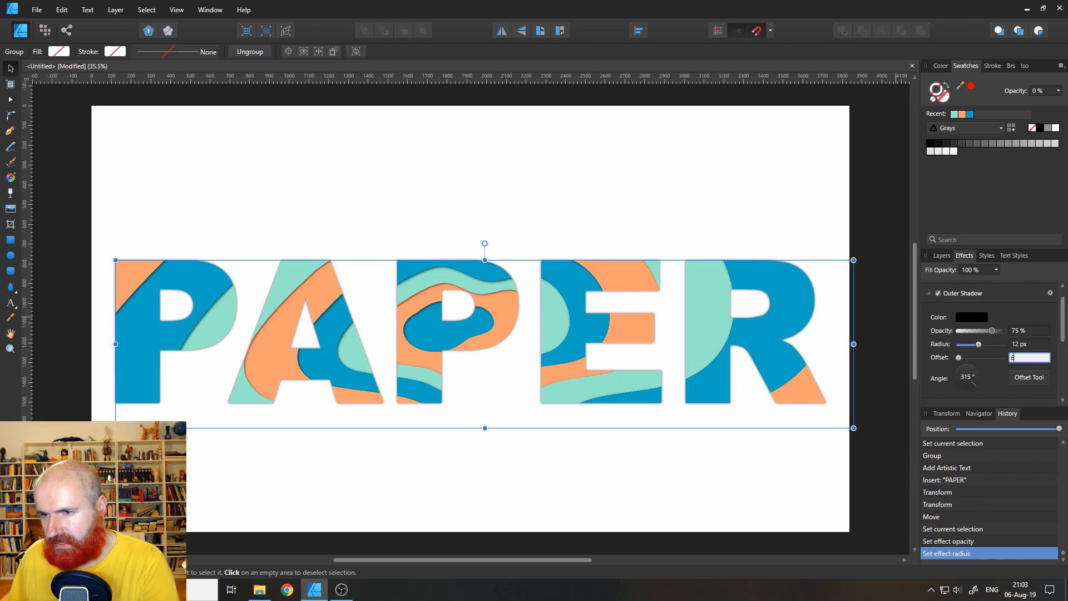
click(774, 219)
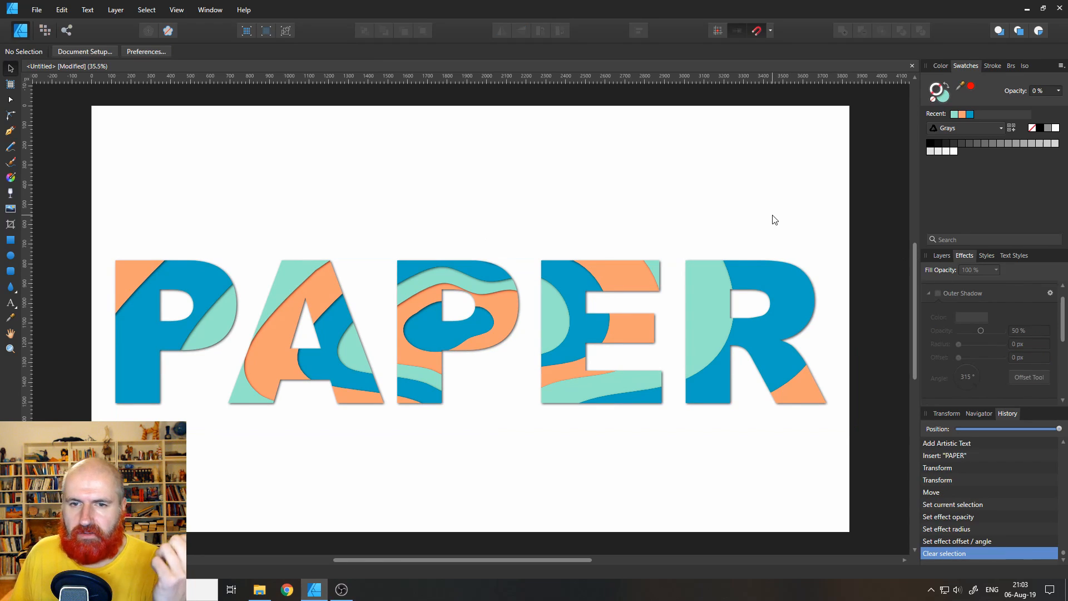